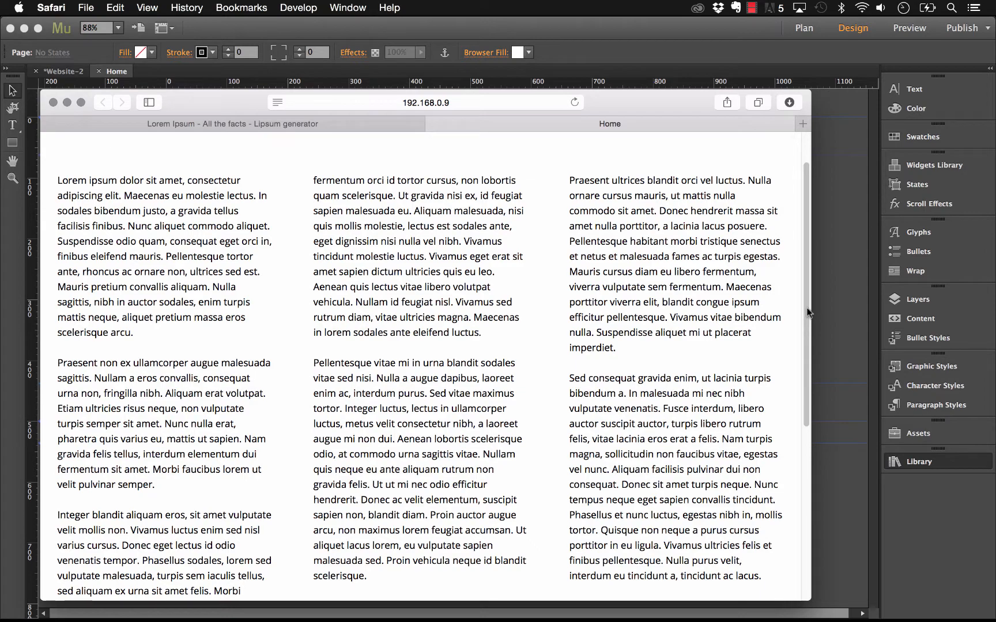
mouse_move(811, 308)
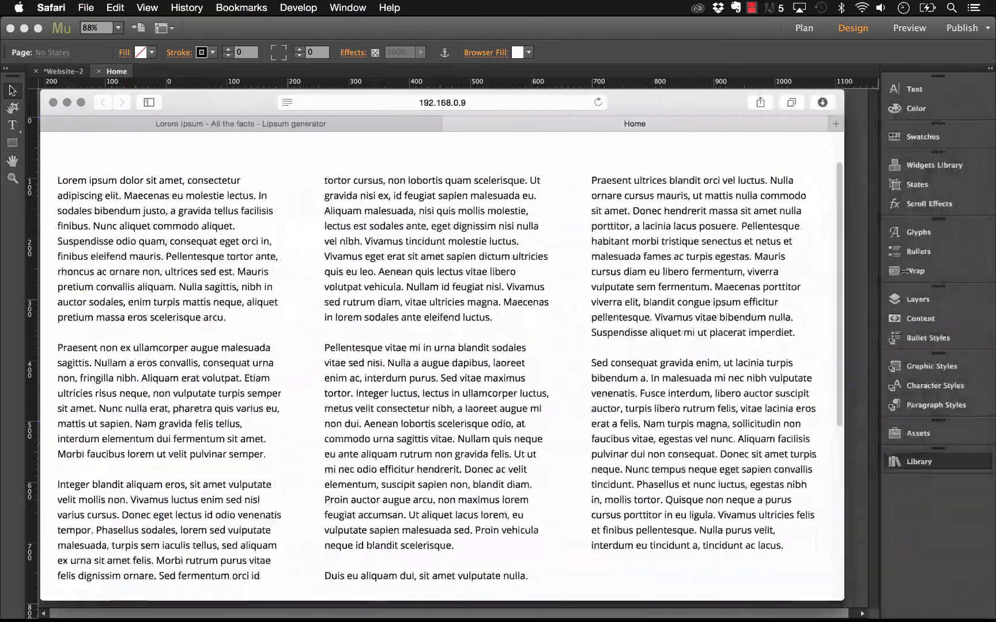
- Locate the 051 Multi Column Text Boxes widget in the Library panel and place it on the page
scroll(down, 3)
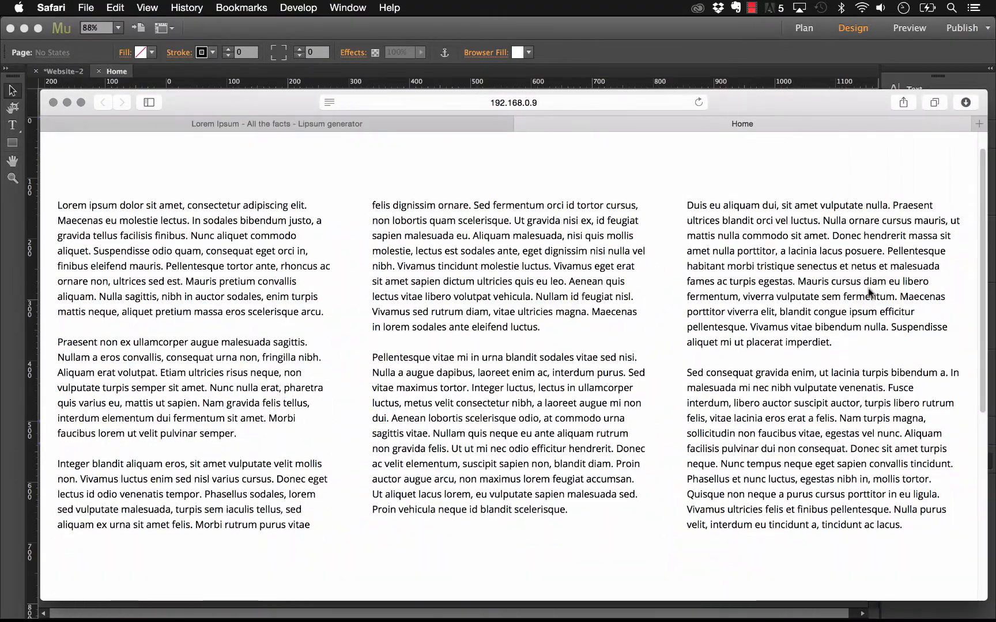
scroll(down, 3)
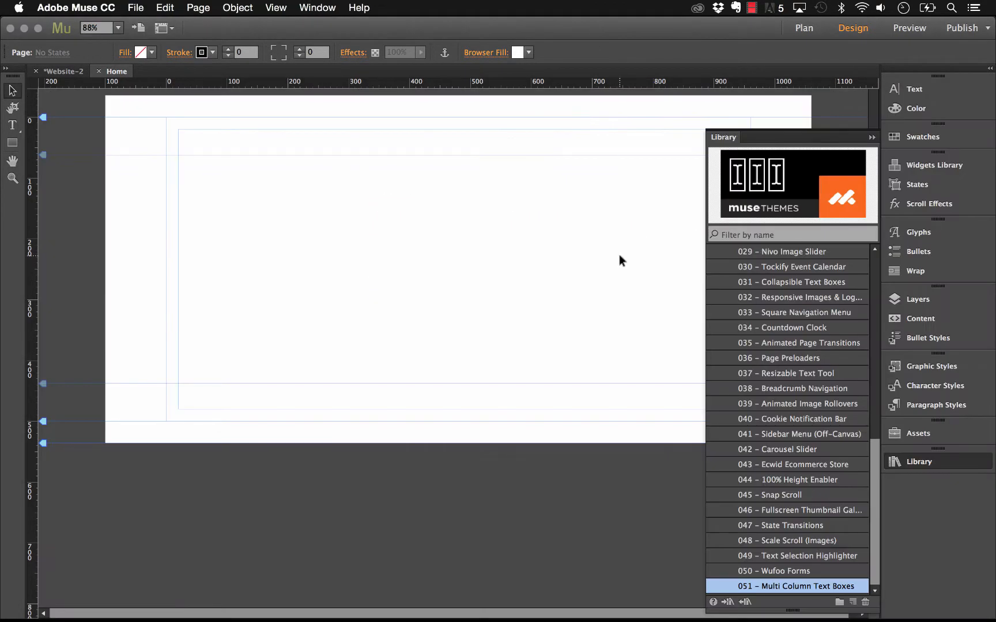
mouse_move(746, 591)
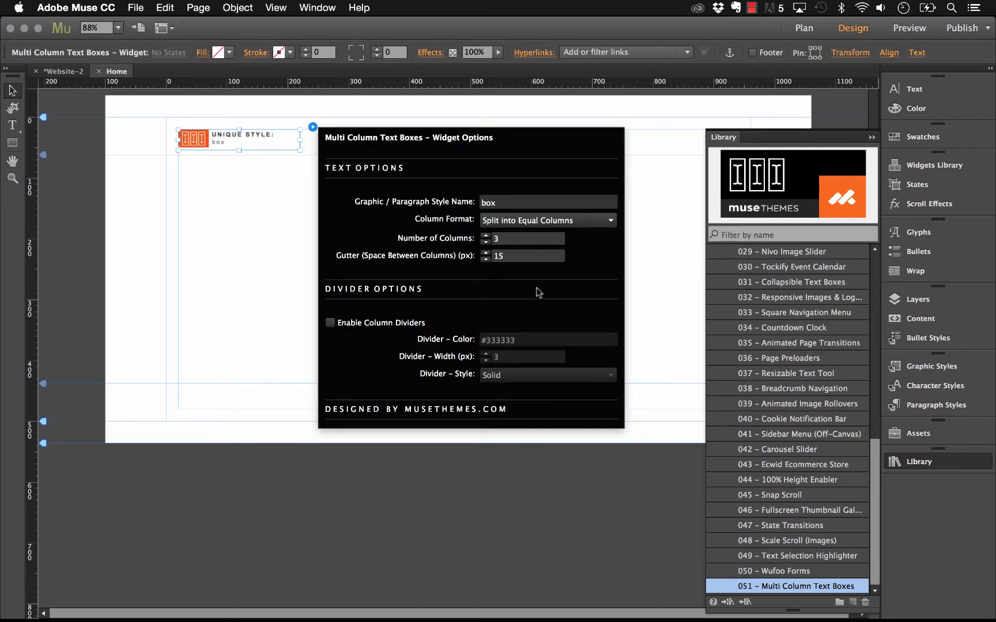
mouse_move(227, 278)
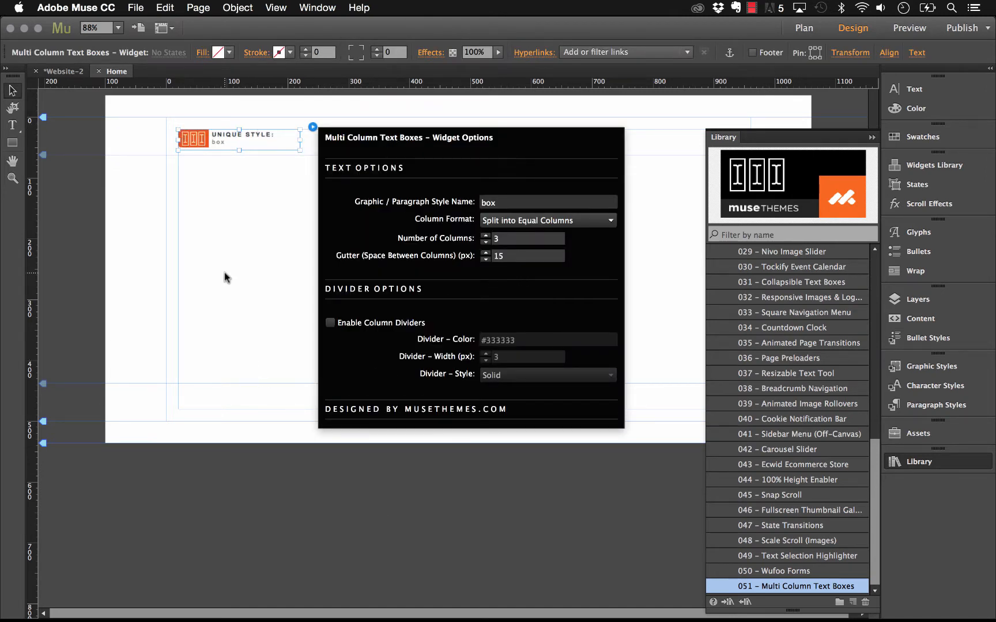
mouse_move(265, 233)
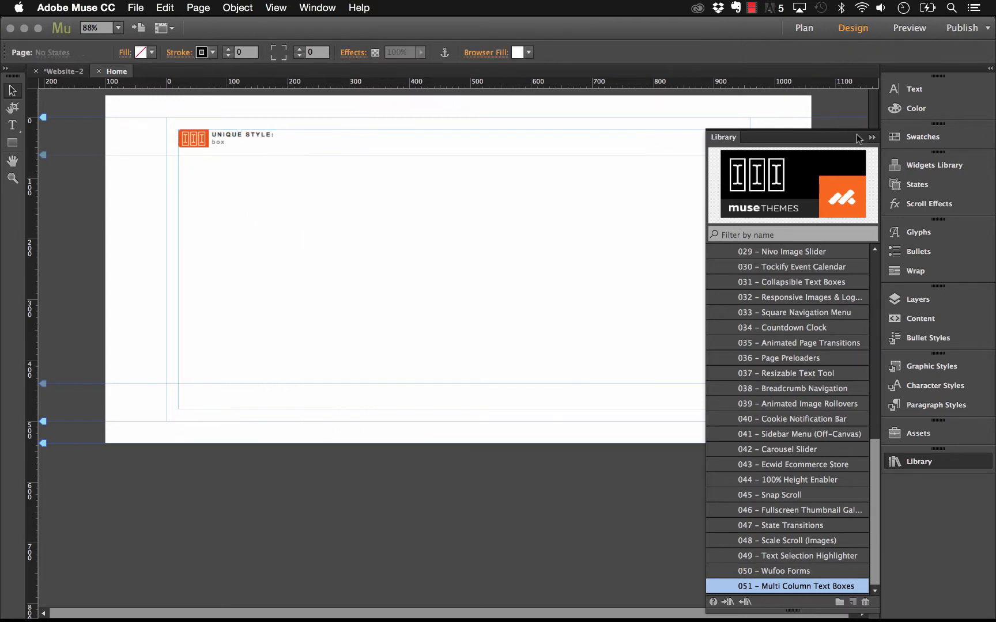
- Copy the lorem ipsum paragraphs from lipsum.com in Safari and return to the Muse design
click(871, 138)
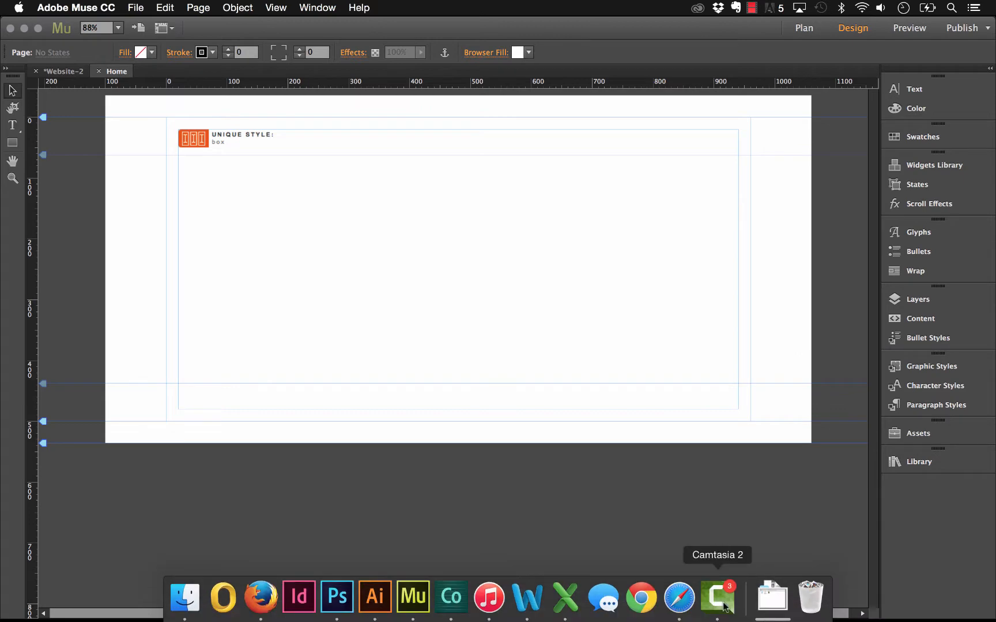
click(678, 597)
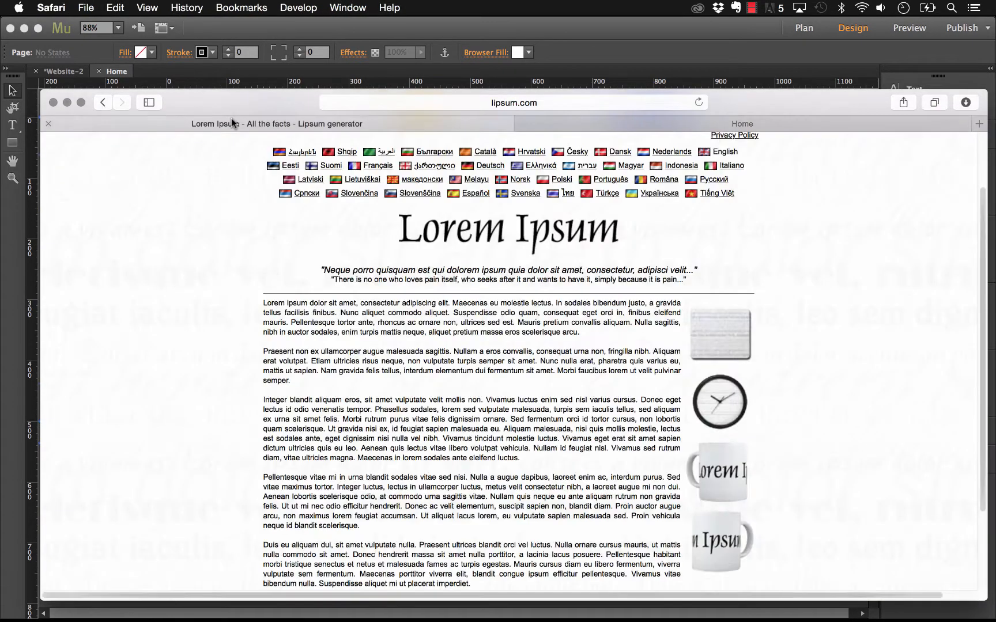
scroll(down, 3)
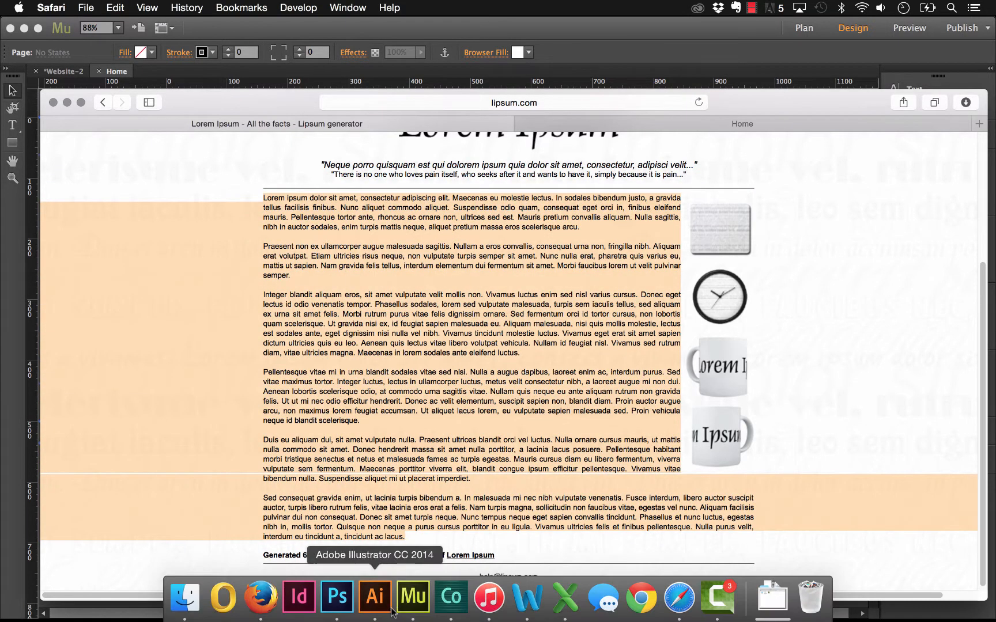
click(412, 597)
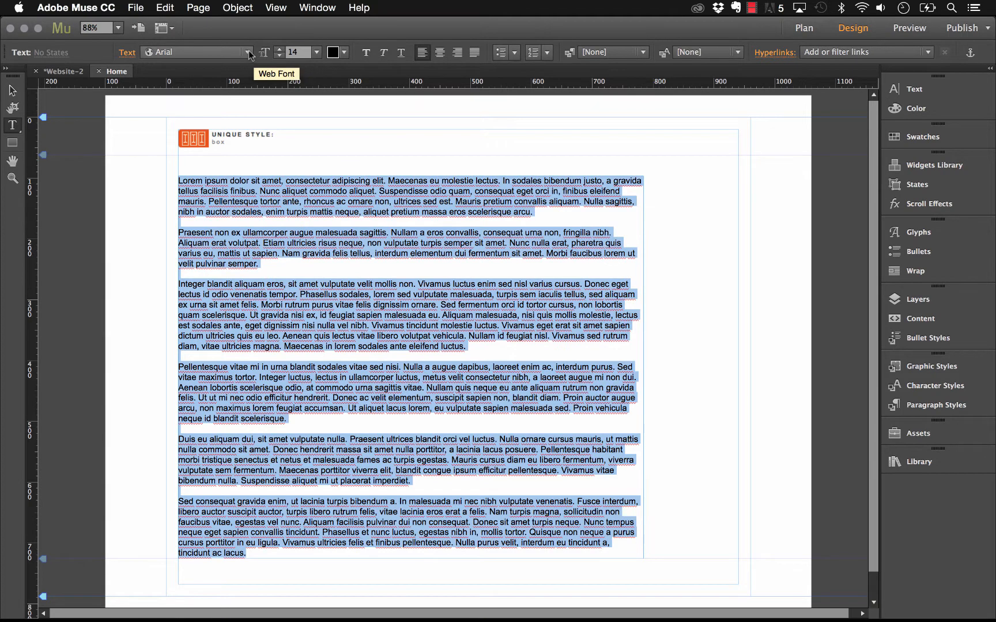
- Set the pasted lorem ipsum text to Source Sans Pro Regular from the Font list
click(248, 52)
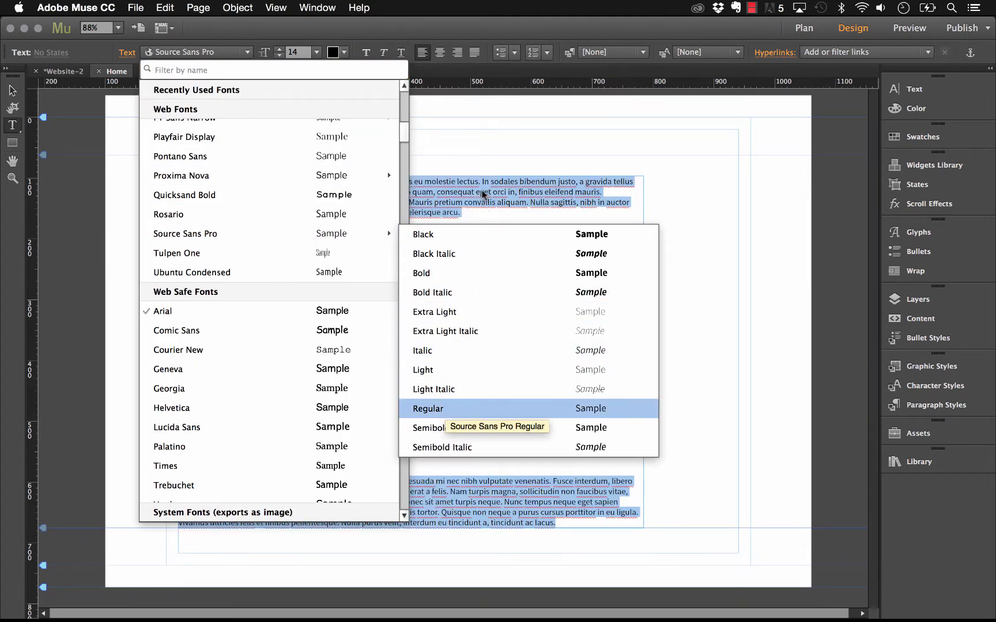
click(428, 408)
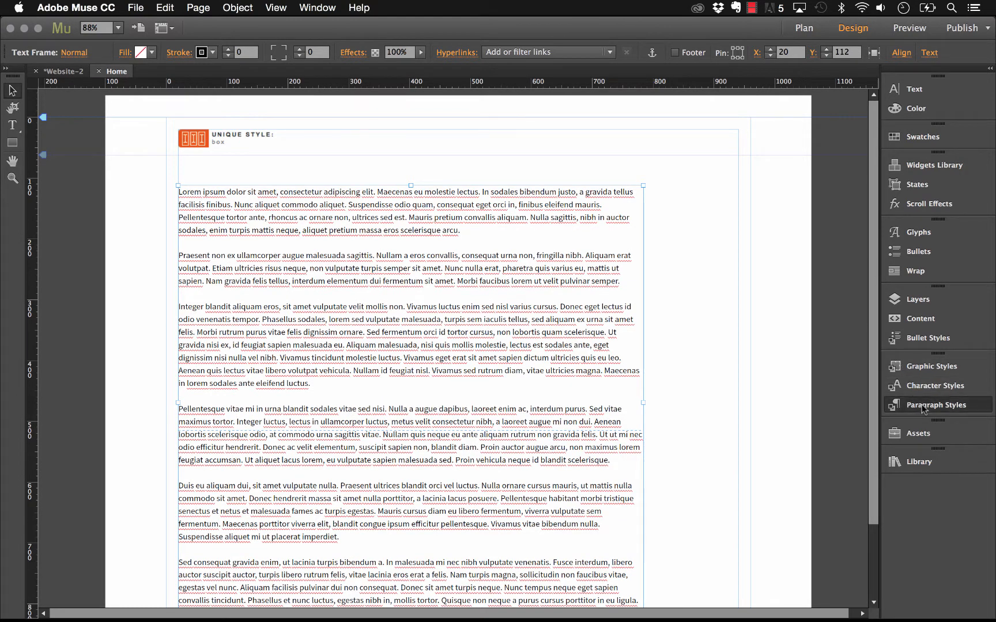
- Rename the text's paragraph style to 'box' in the Paragraph Styles panel
click(935, 404)
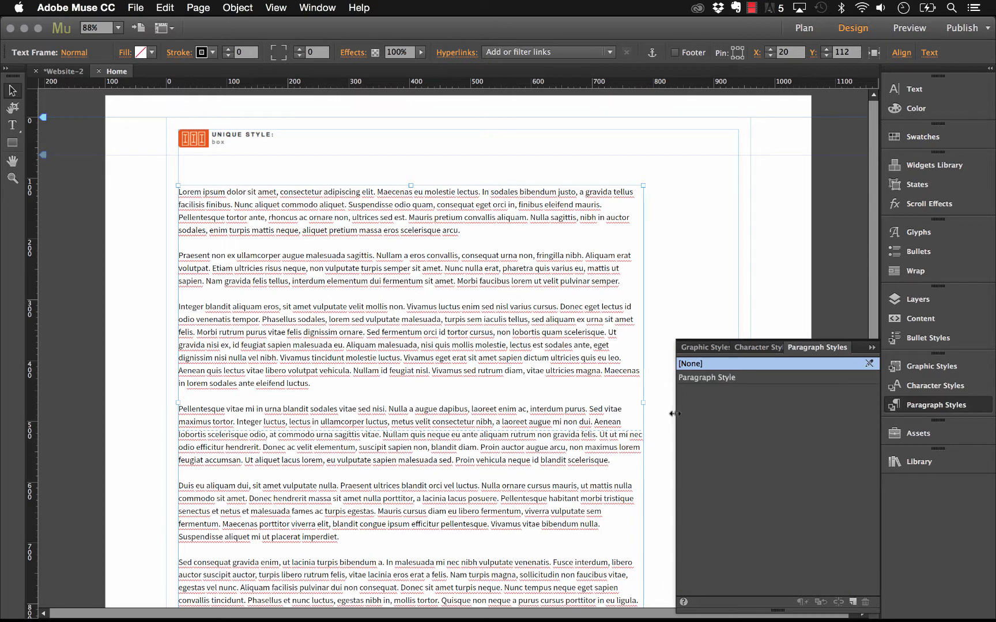
double_click(707, 377)
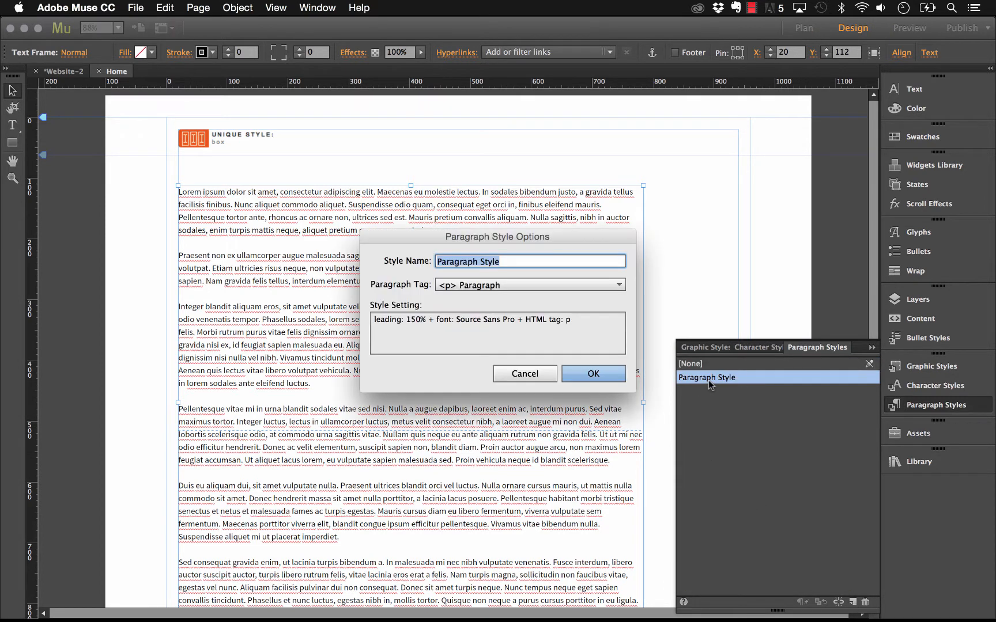
text(box)
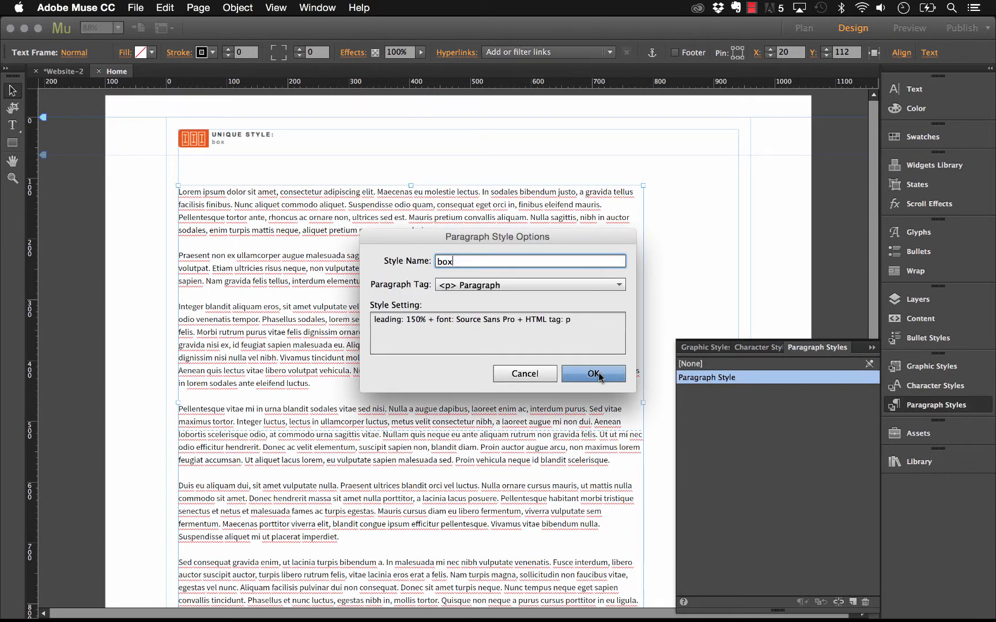
click(592, 374)
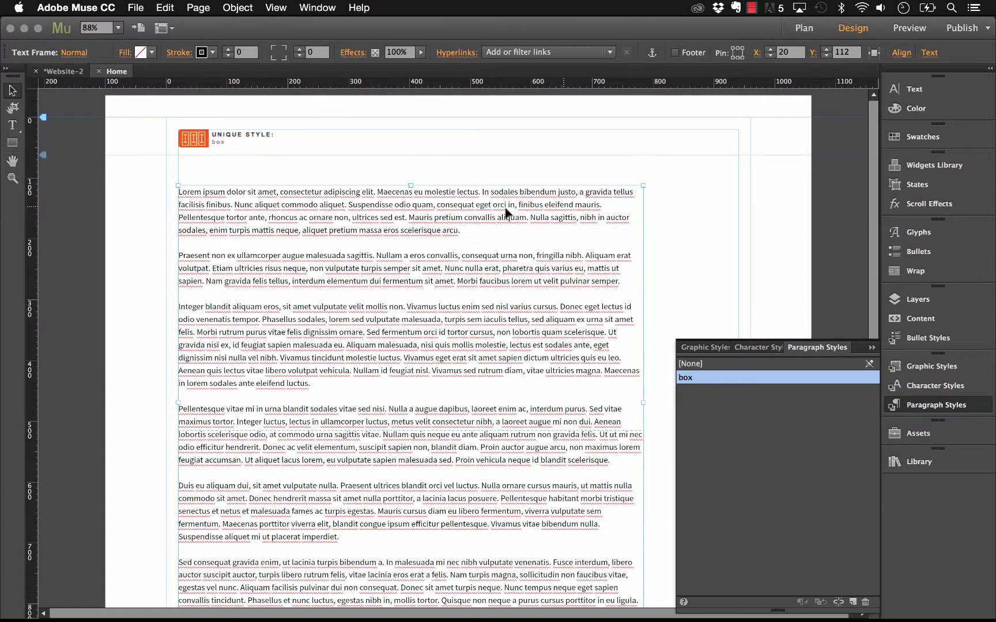
mouse_move(522, 282)
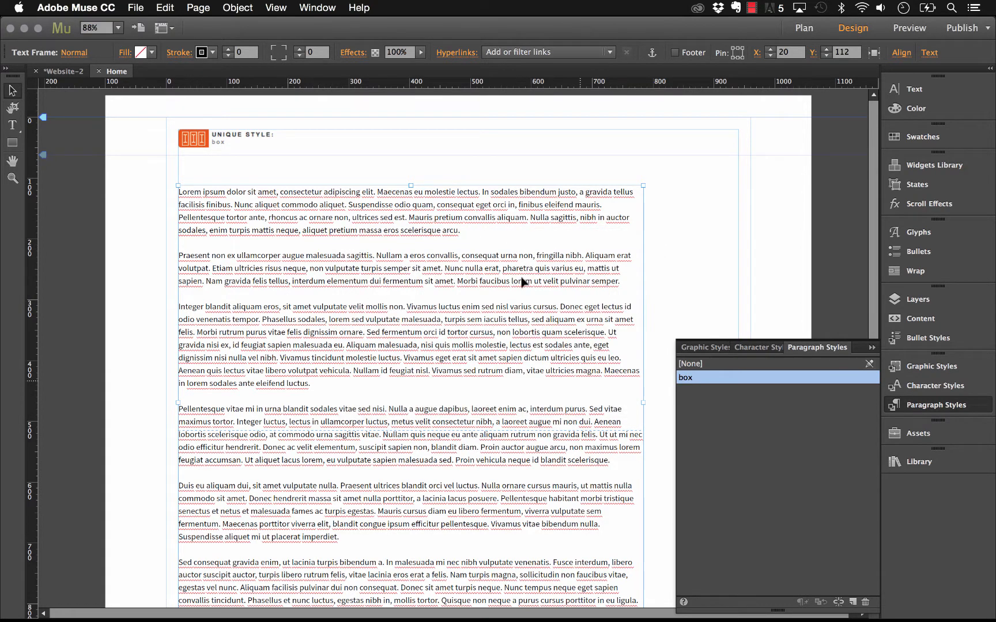
click(239, 138)
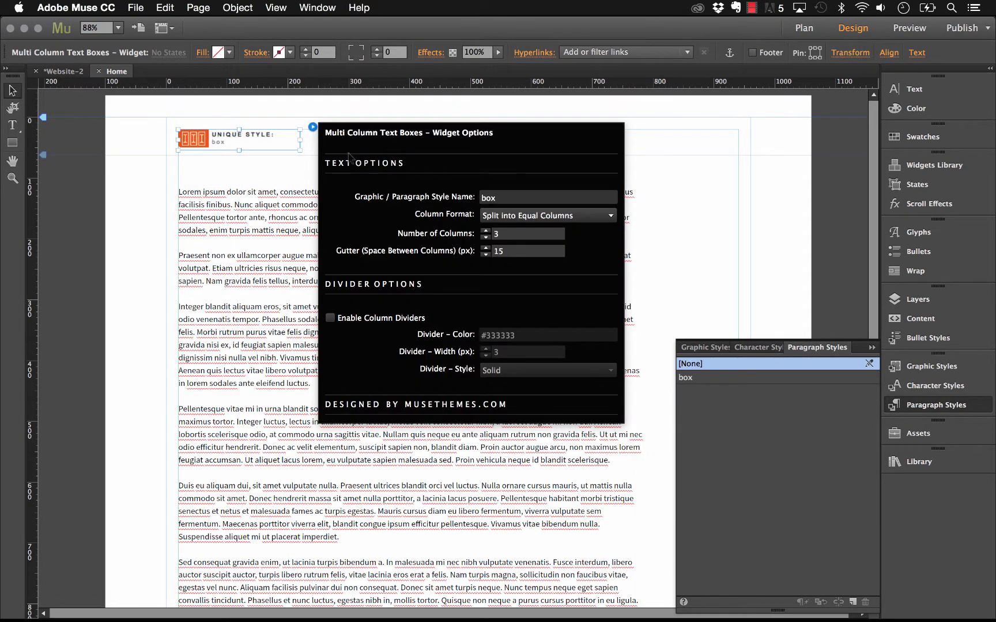
mouse_move(359, 201)
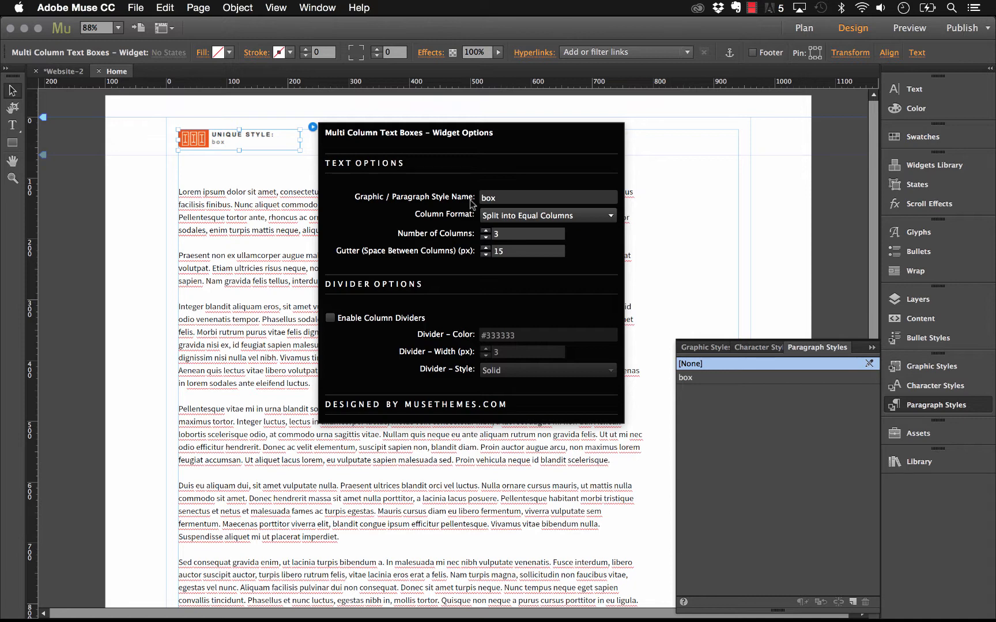
mouse_move(481, 208)
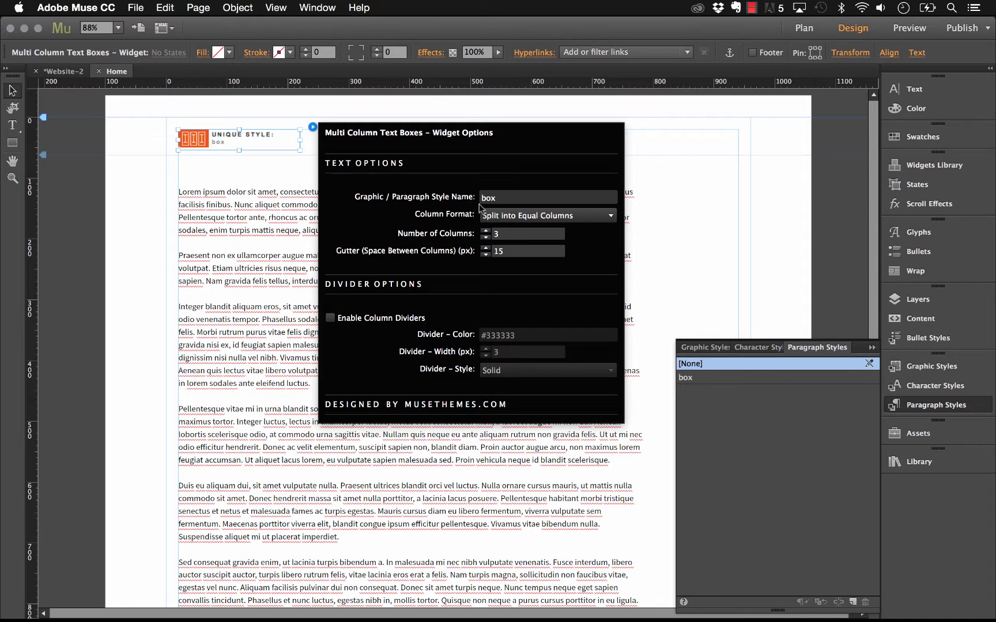
mouse_move(460, 224)
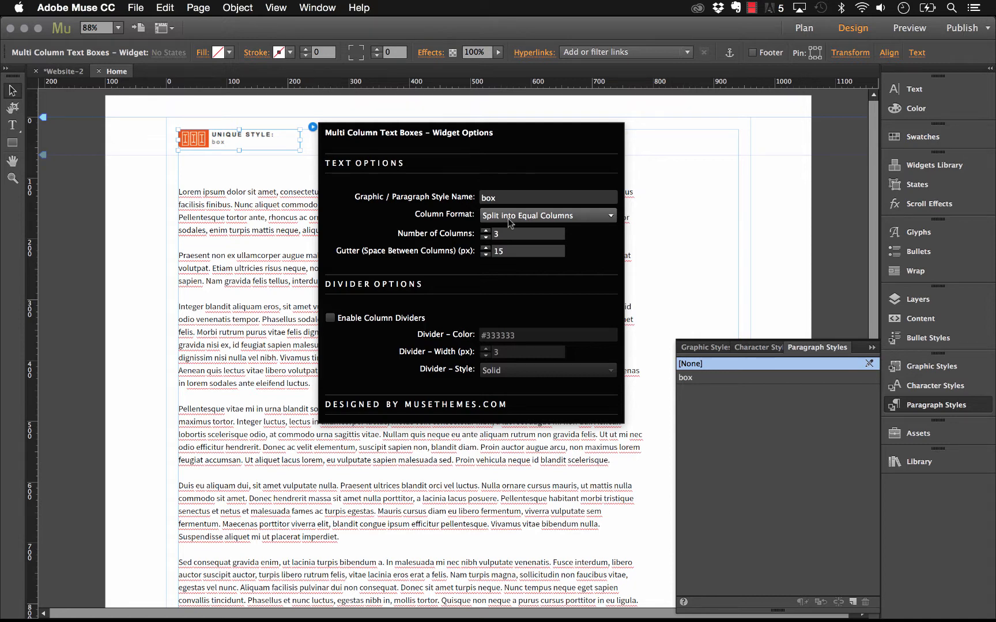
- Keep equal-column formatting, set Number of Columns to 3 and widen the gutter to 30
click(545, 215)
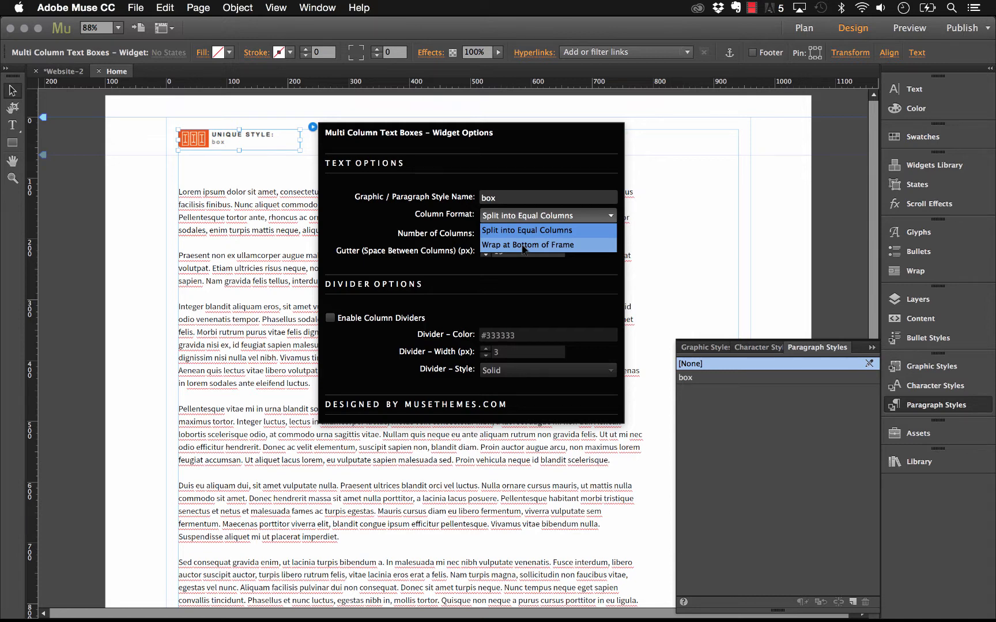
click(526, 229)
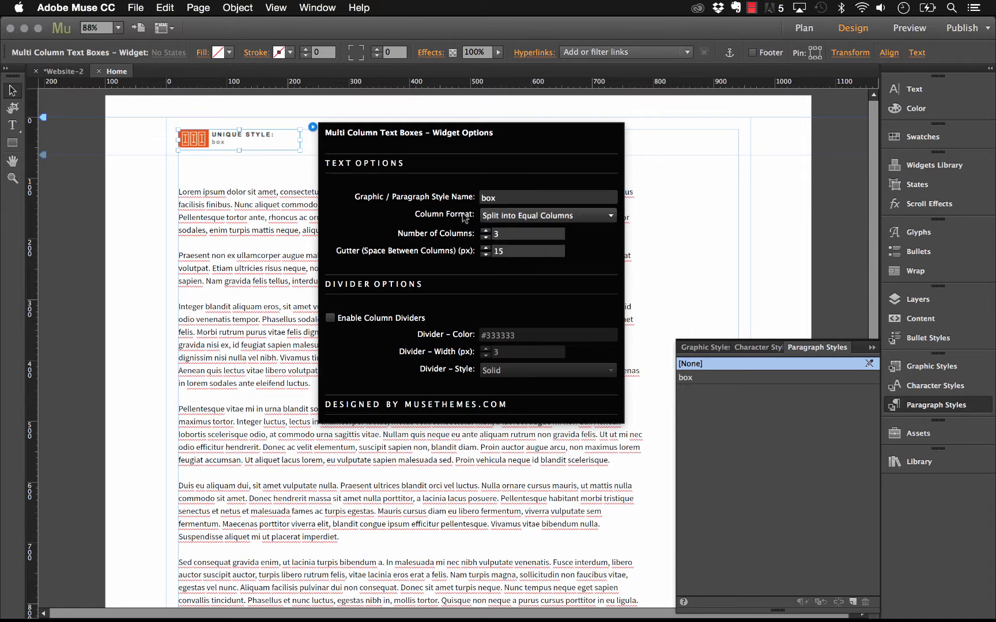
mouse_move(440, 241)
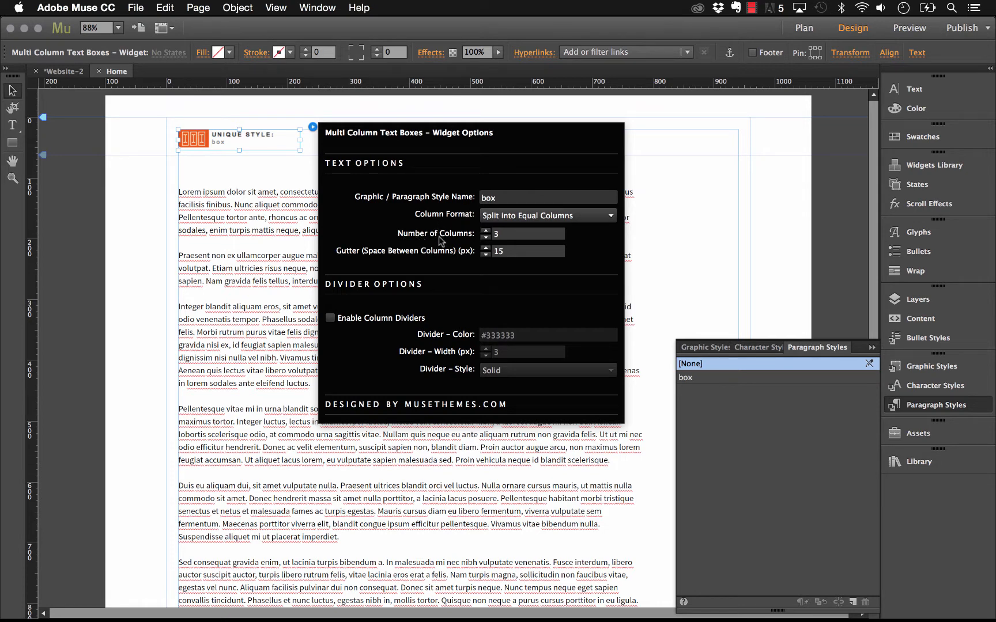
mouse_move(455, 245)
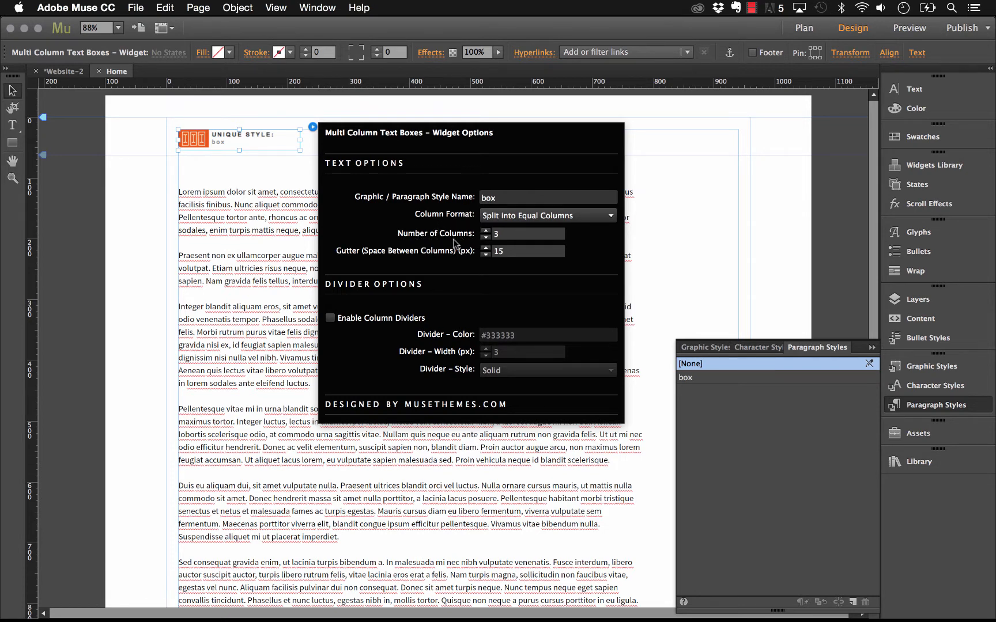
mouse_move(394, 259)
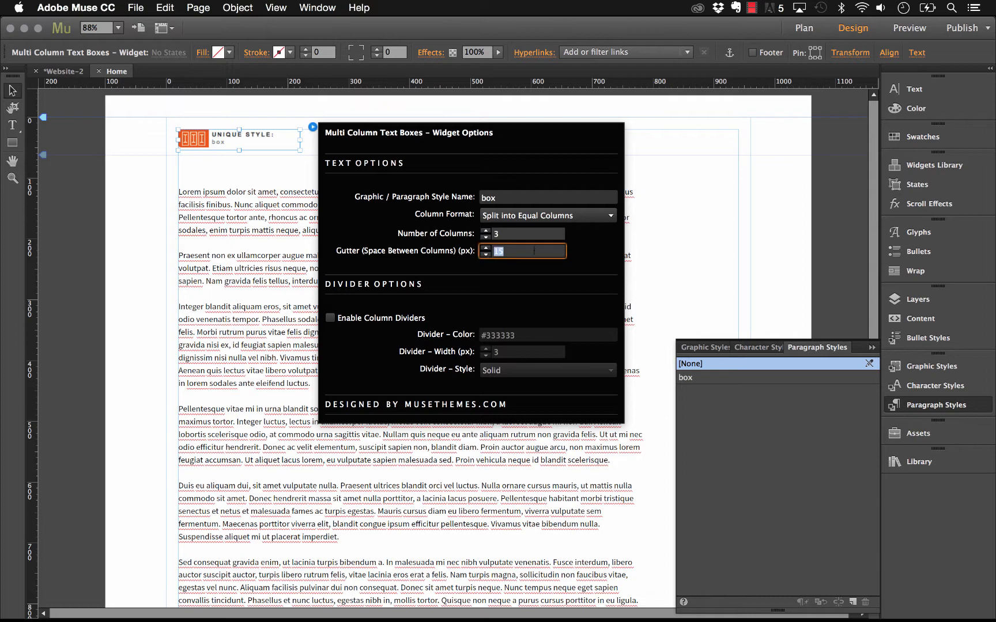
text(30)
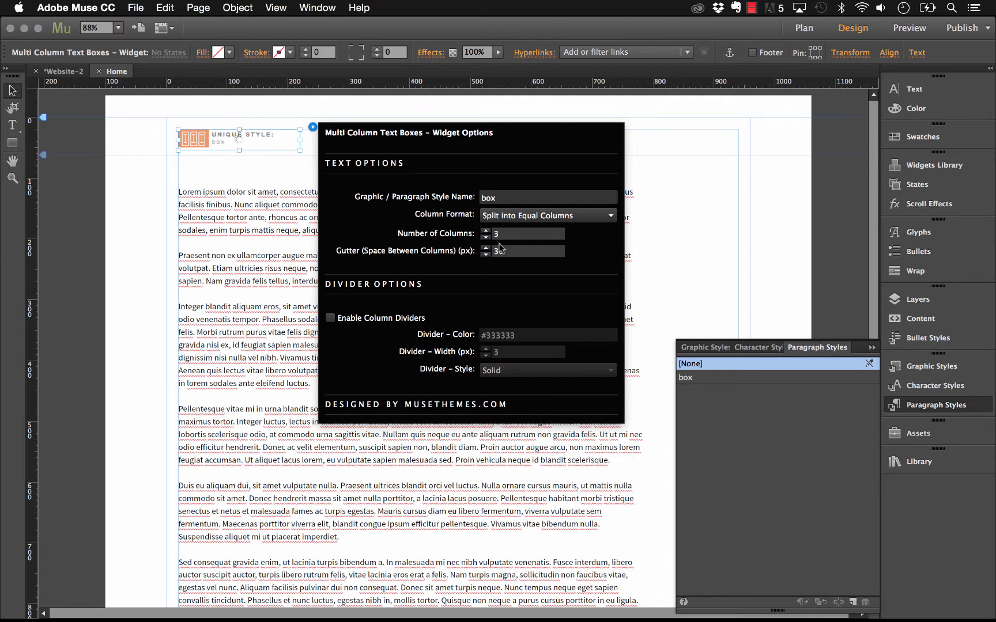
click(485, 247)
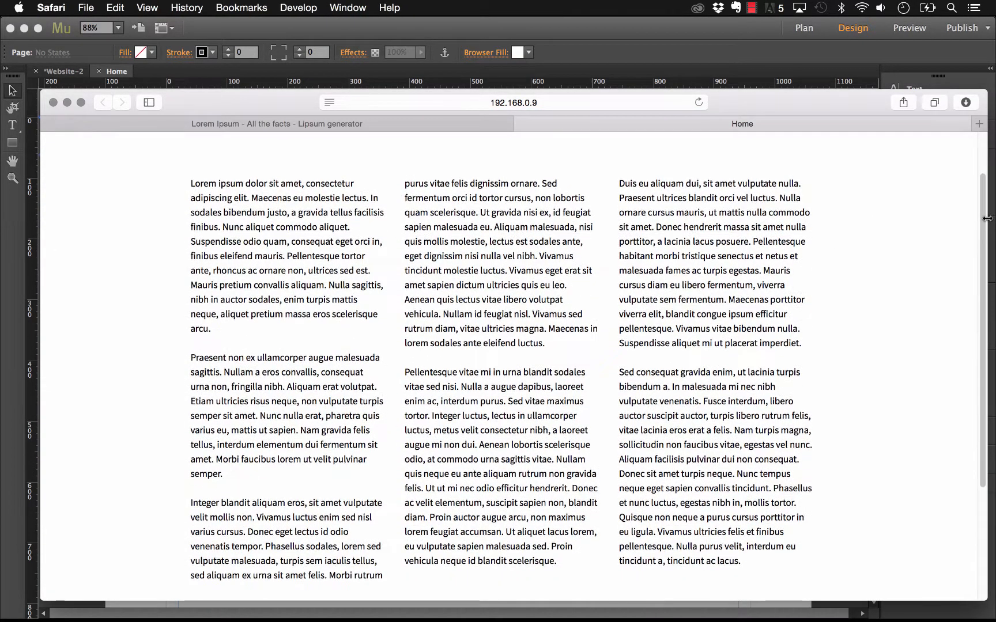
- Scroll the Safari preview to inspect the three-column lorem ipsum layout
scroll(up, 3)
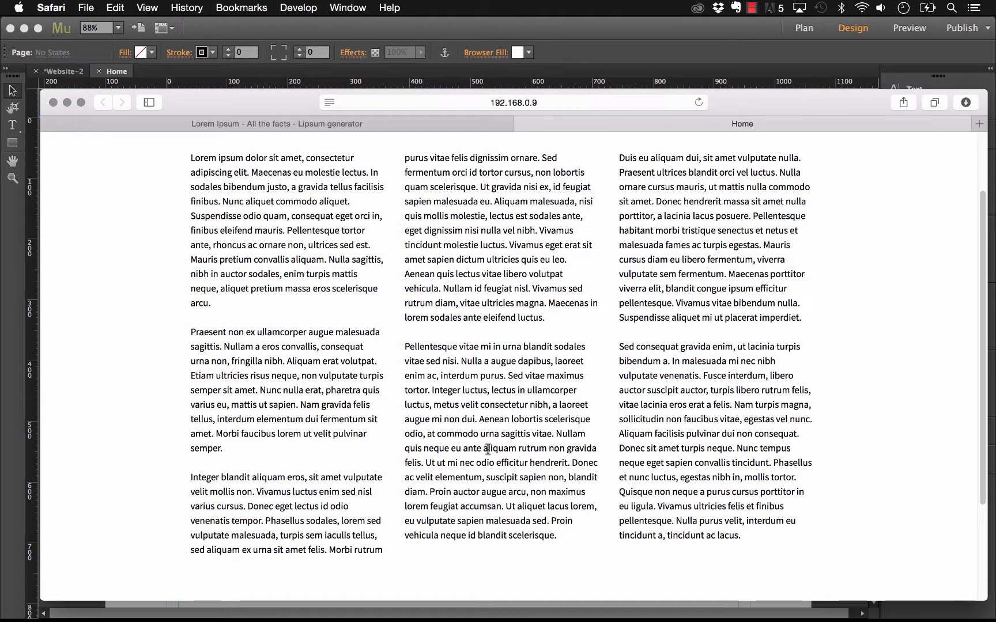
mouse_move(623, 232)
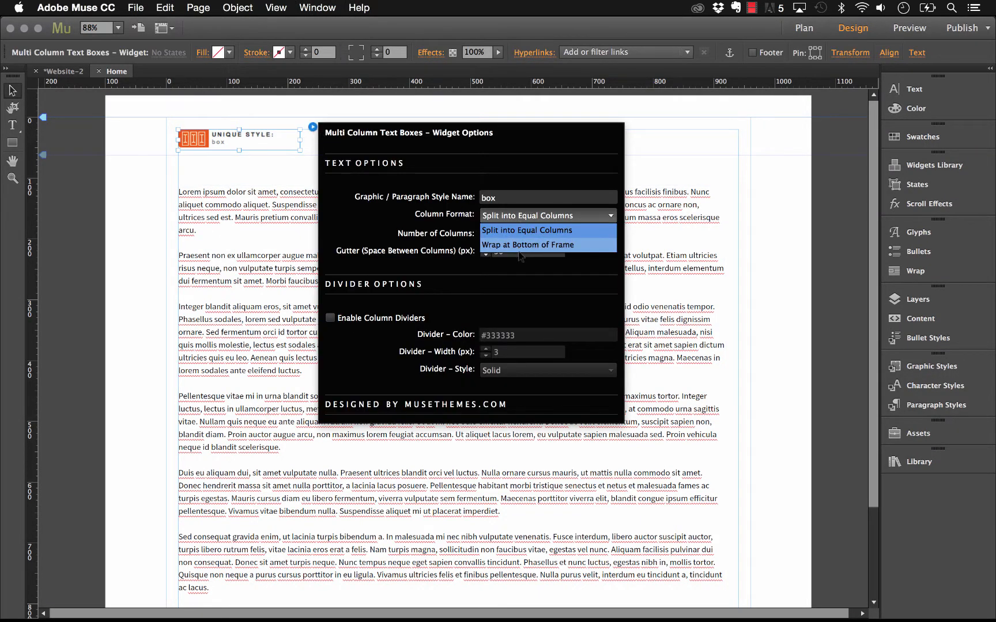
- Set the widget's Column Format to Wrap at Bottom of Frame
click(526, 244)
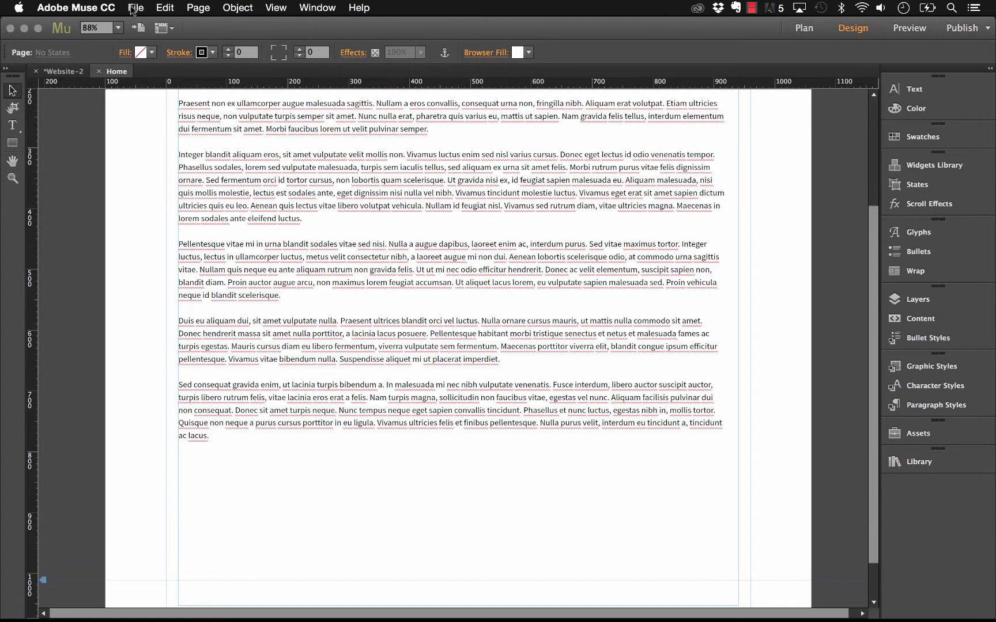
- Preview the page in Safari, scroll through the column-filling text, then return to Muse
click(907, 28)
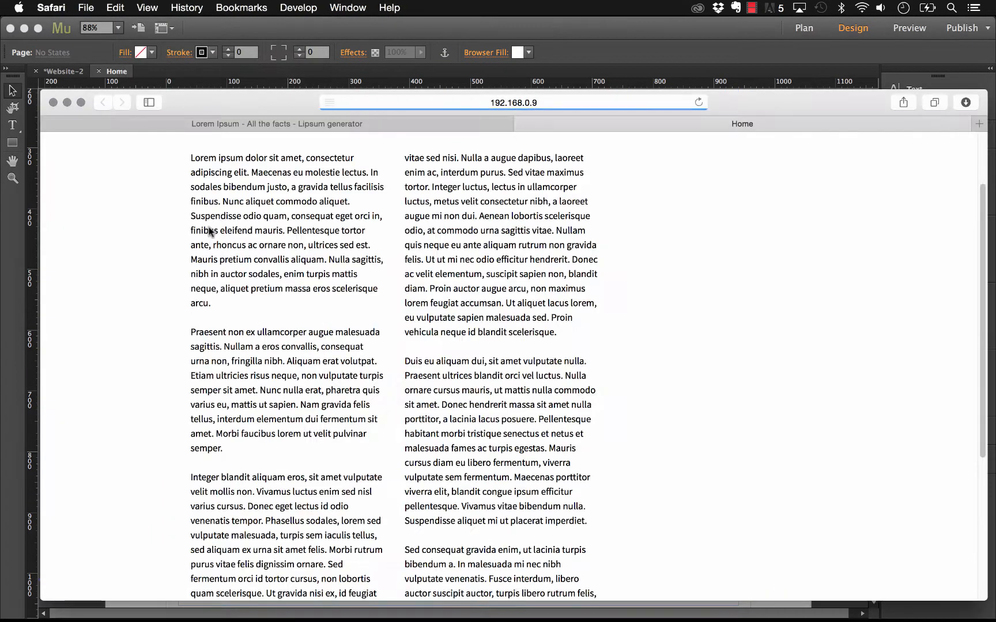
scroll(up, 3)
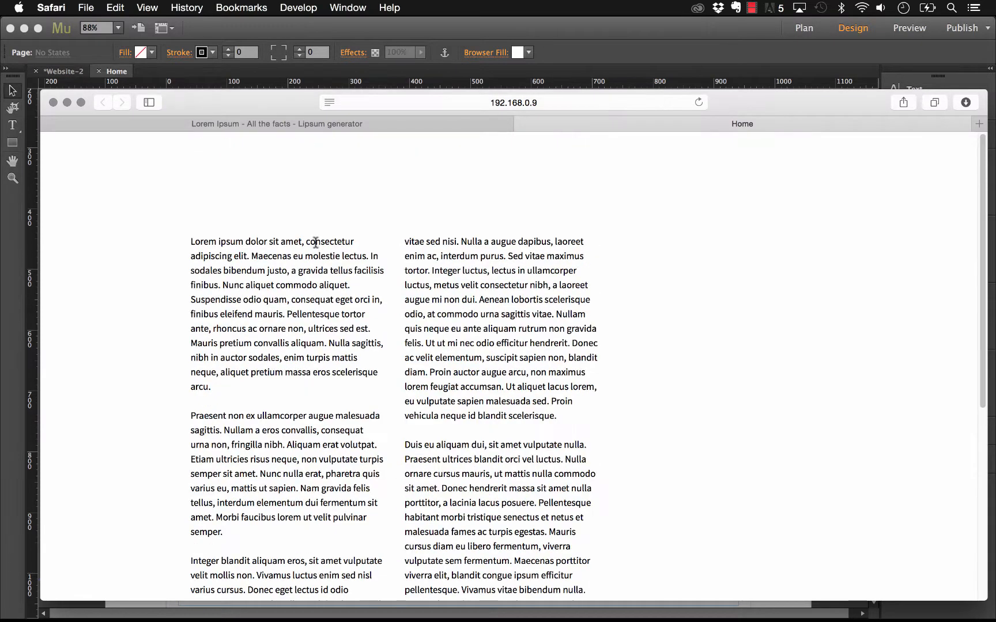
mouse_move(391, 246)
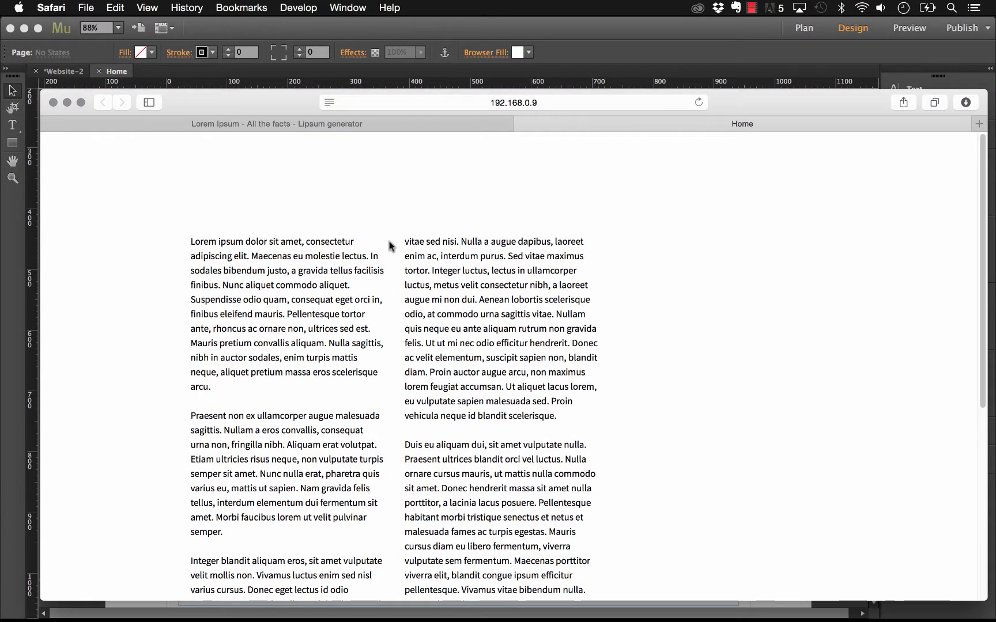
scroll(down, 3)
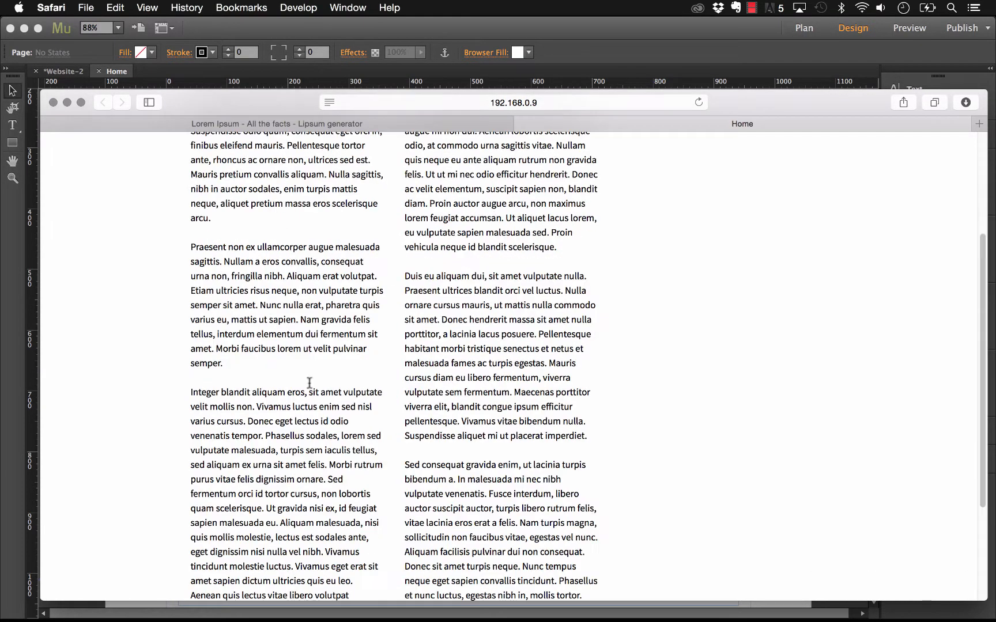
scroll(down, 3)
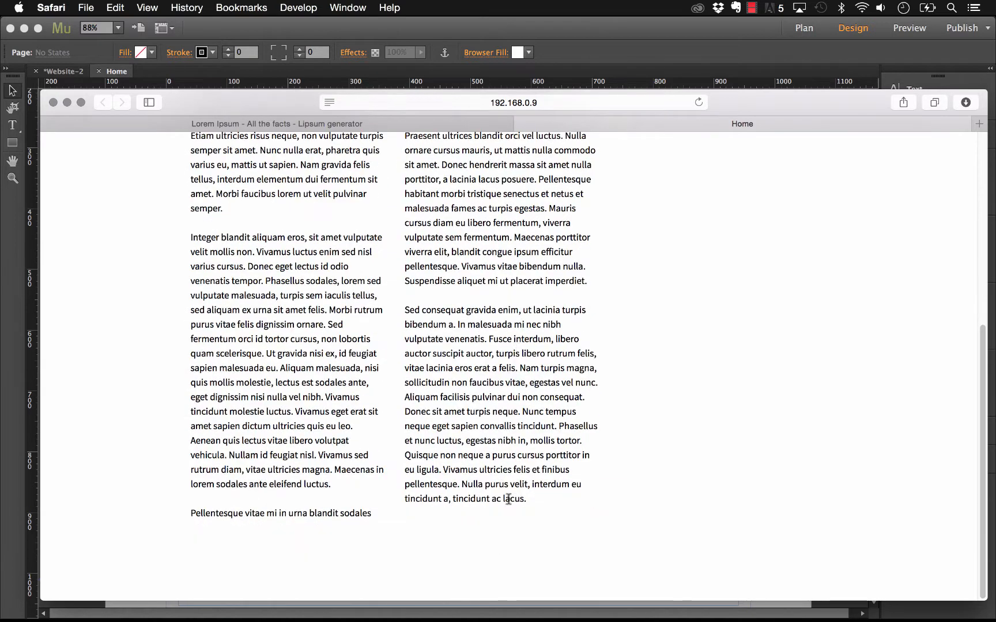
mouse_move(500, 526)
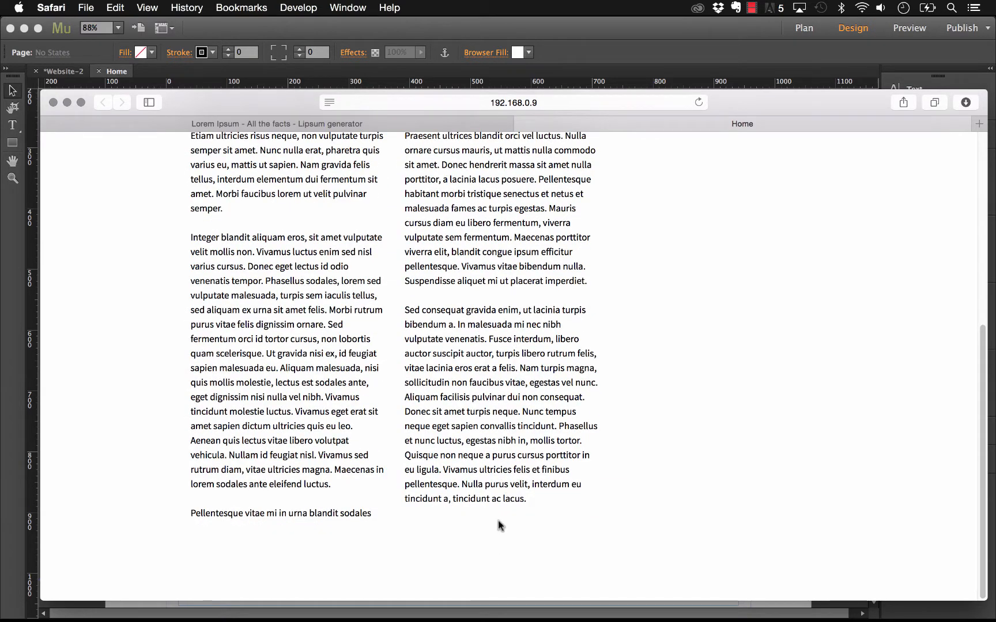
click(413, 596)
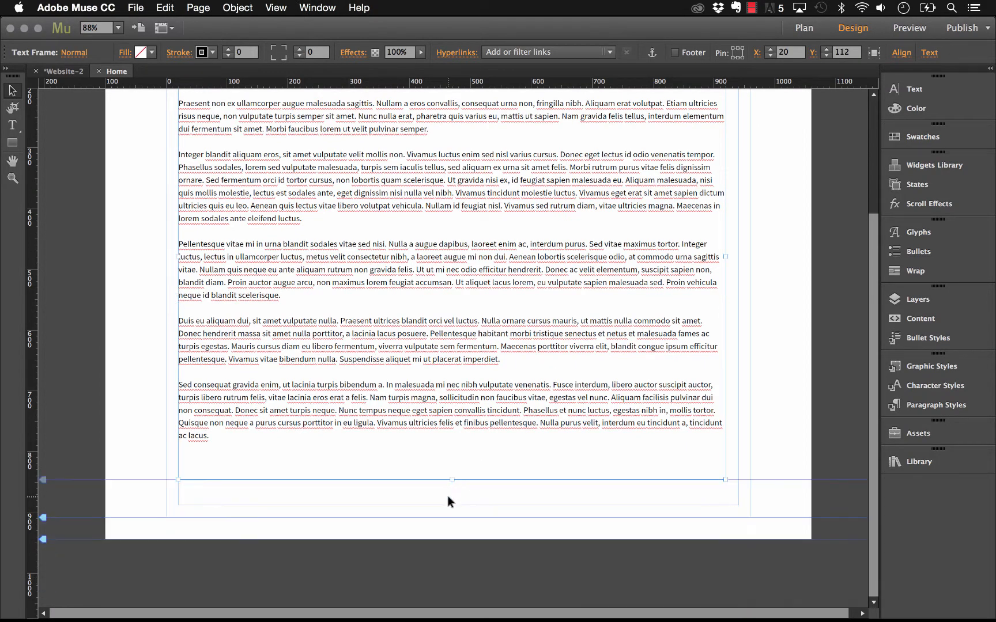
click(135, 8)
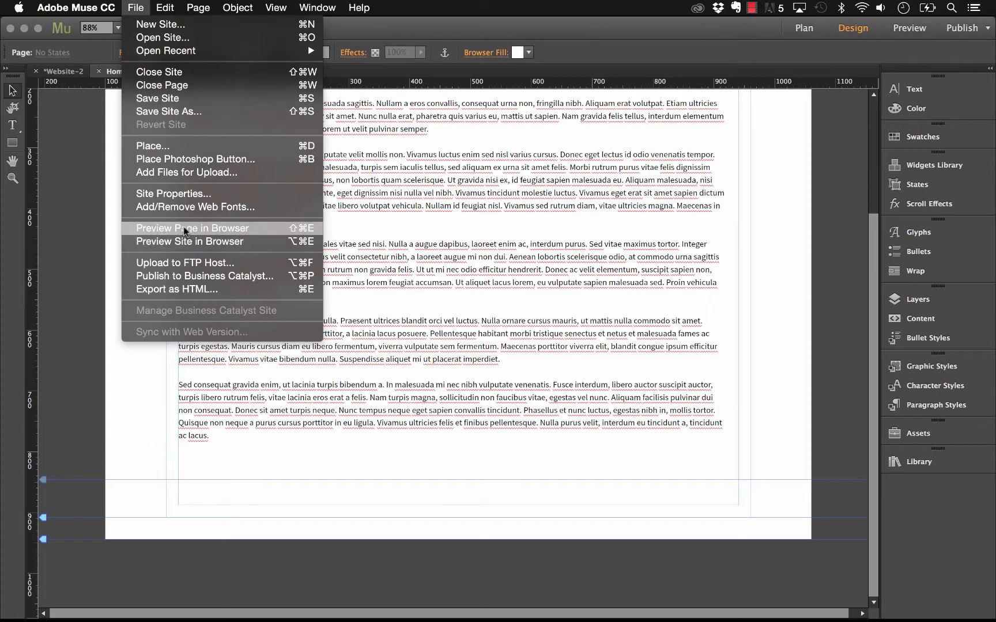
click(192, 228)
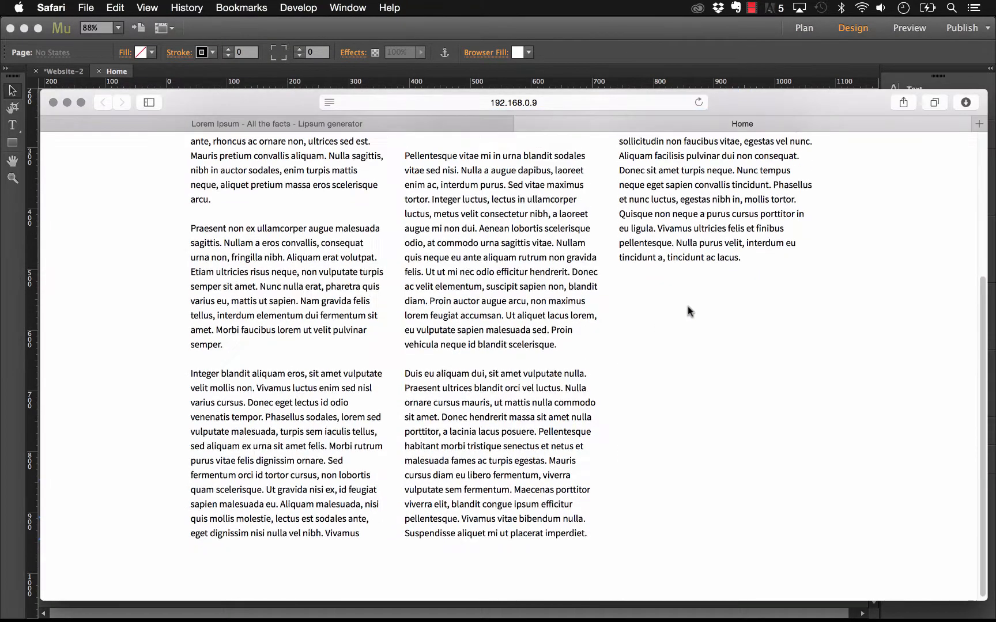
scroll(up, 3)
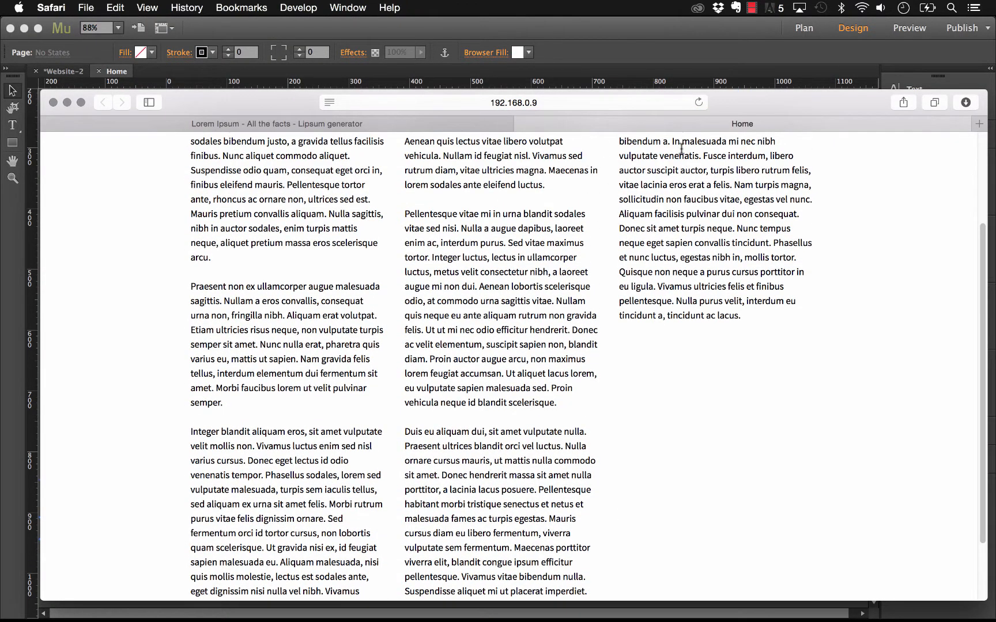
scroll(up, 3)
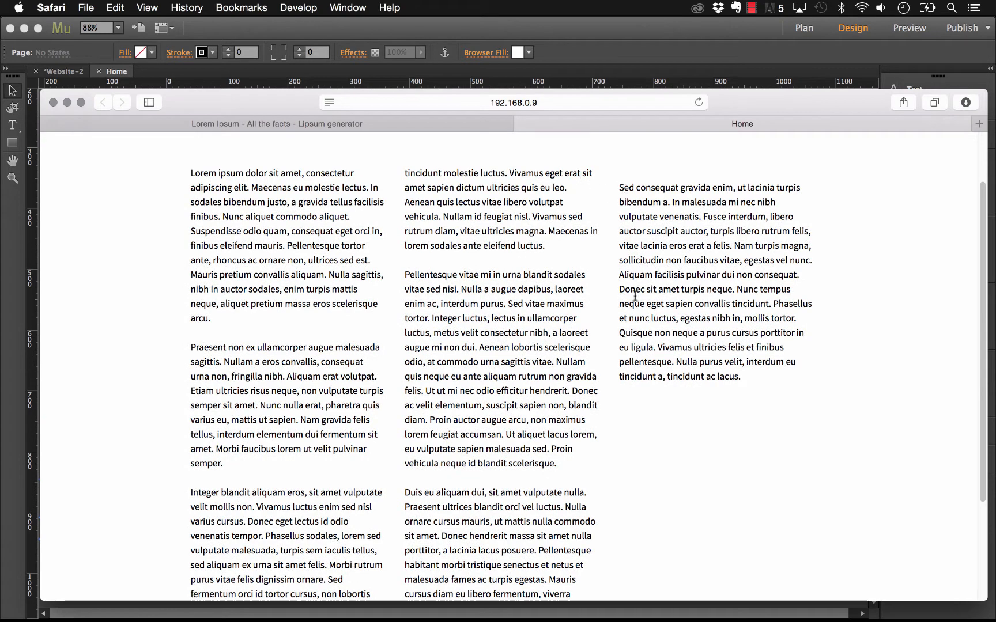
click(412, 596)
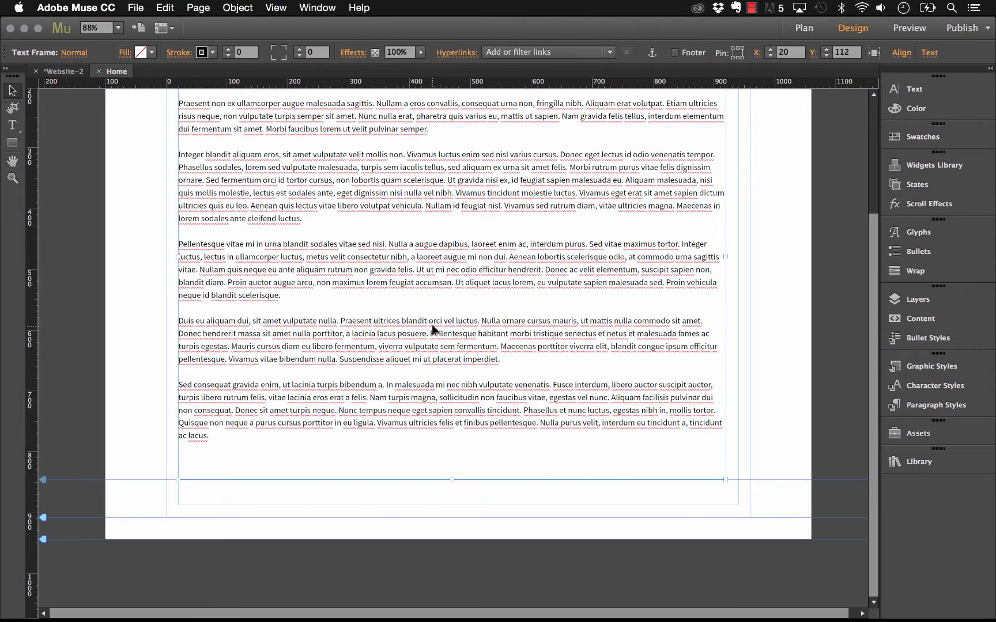
scroll(up, 3)
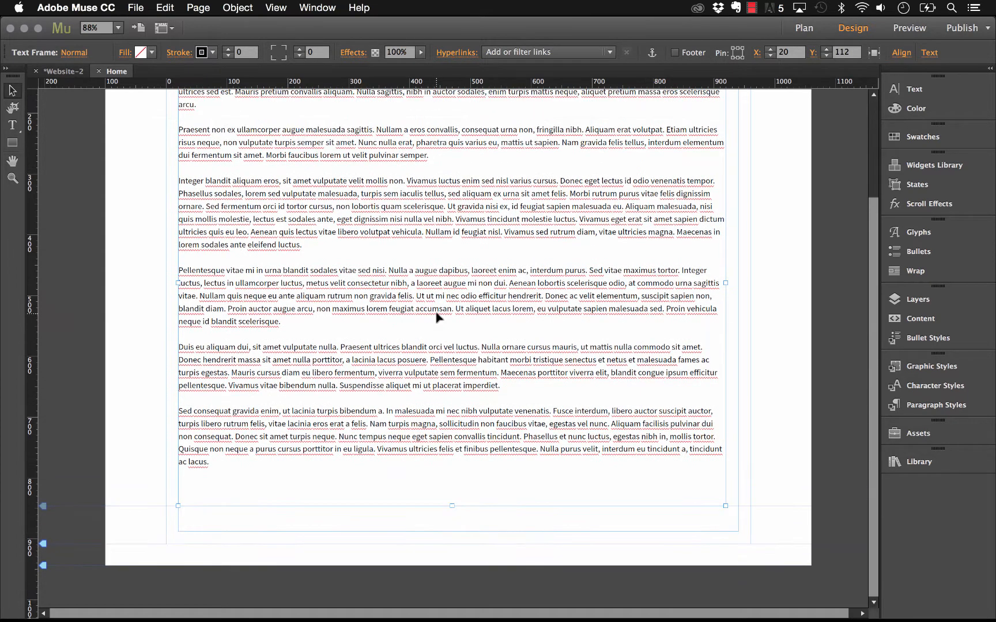
scroll(up, 3)
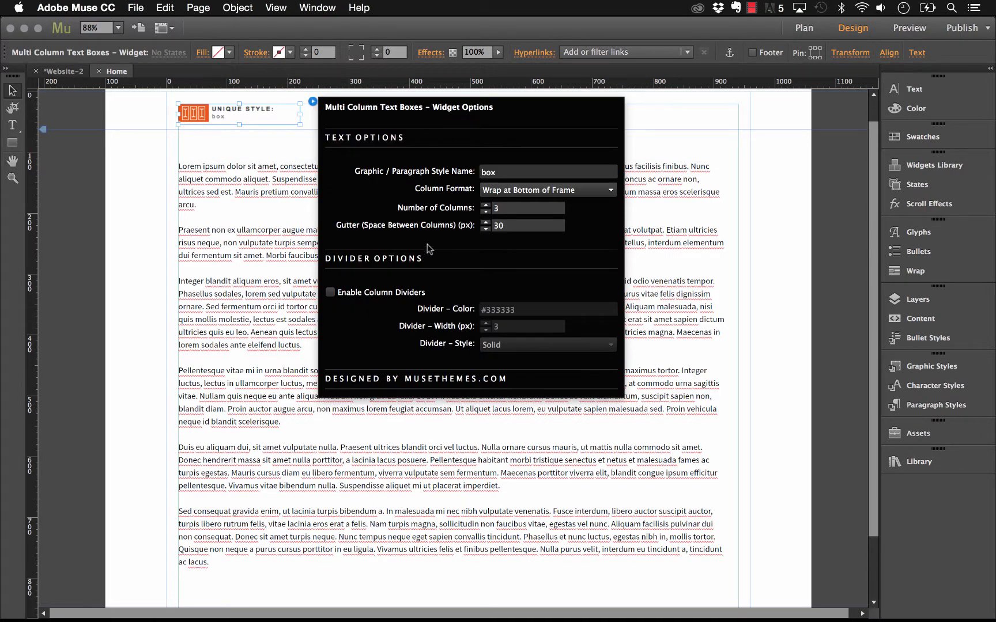
mouse_move(334, 267)
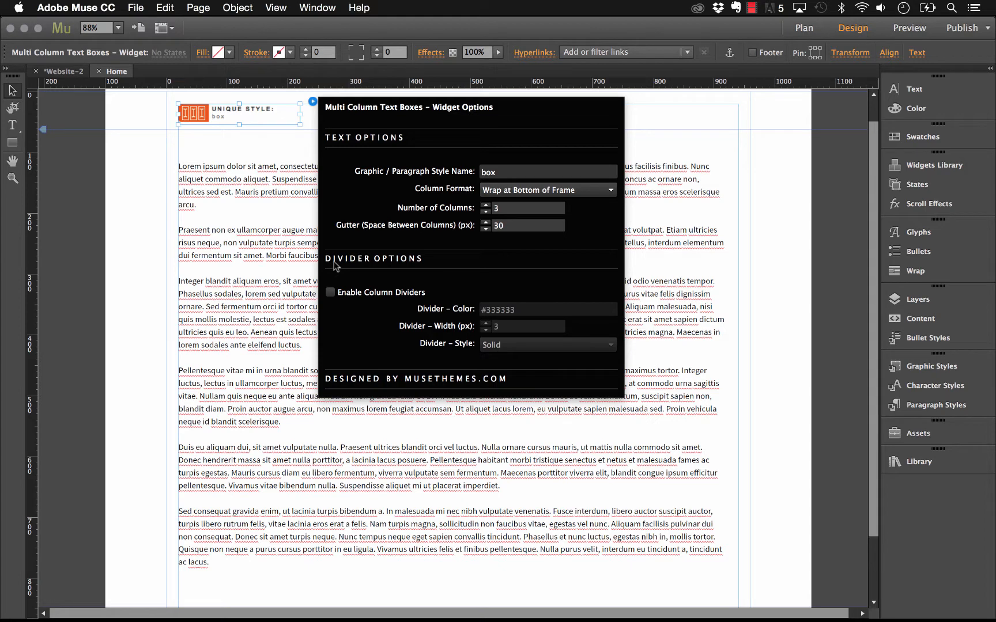
mouse_move(344, 292)
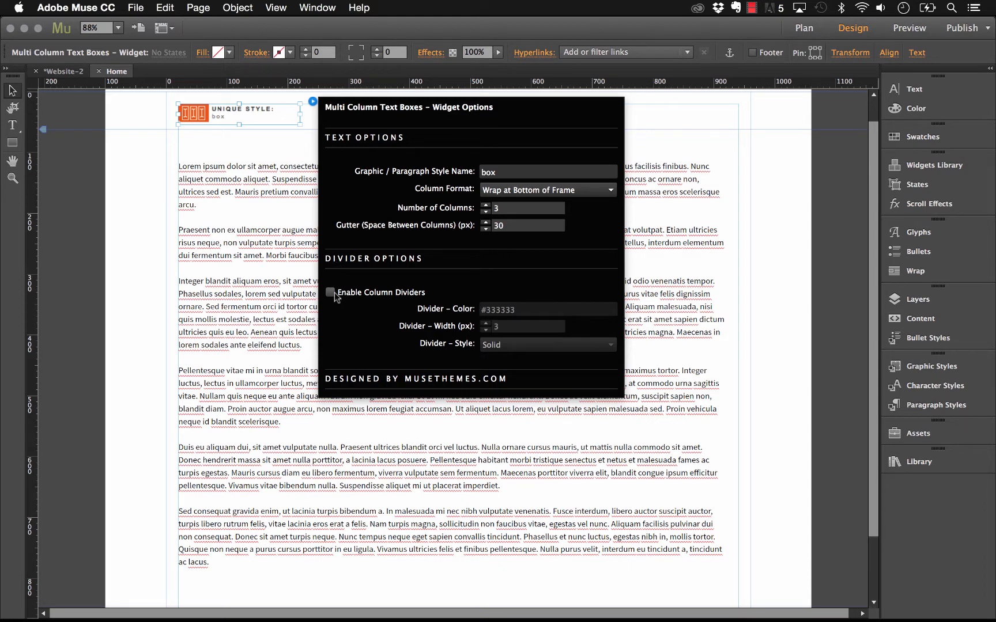
mouse_move(488, 246)
text(40)
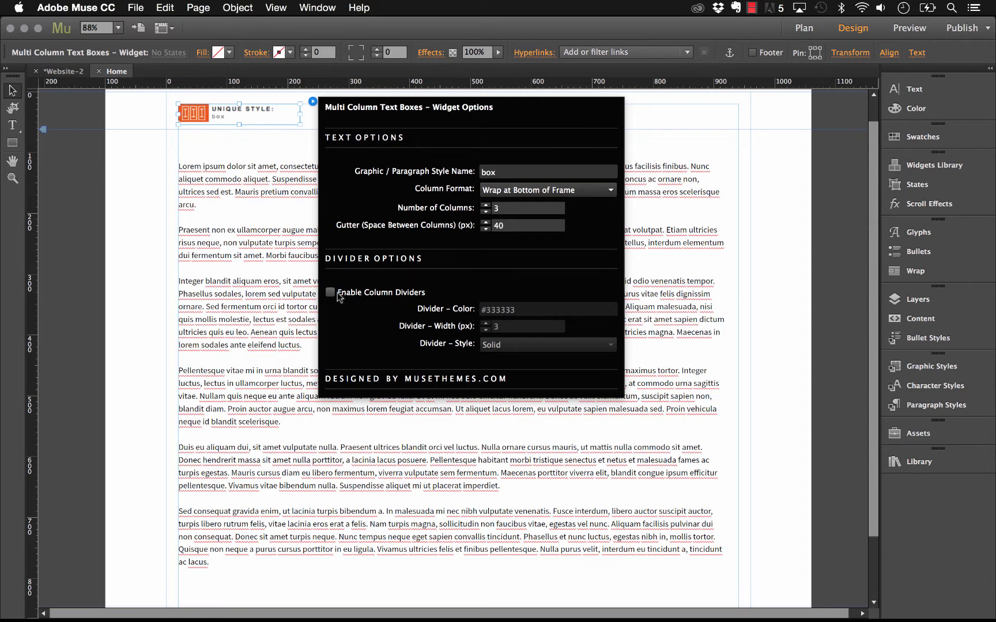
- Enable column dividers at 2 px width with the Solid divider style
click(329, 292)
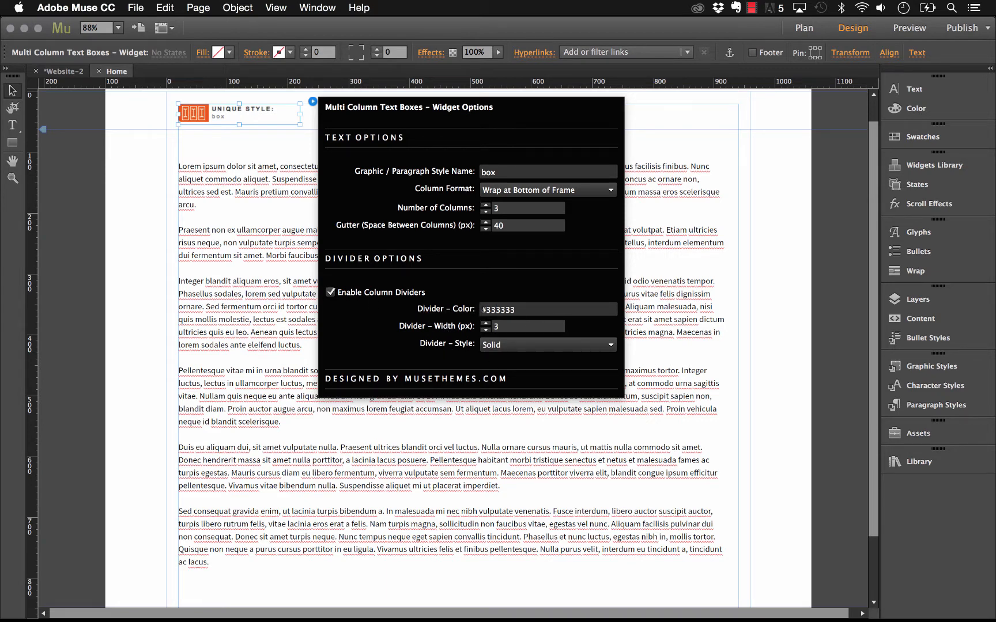
mouse_move(433, 327)
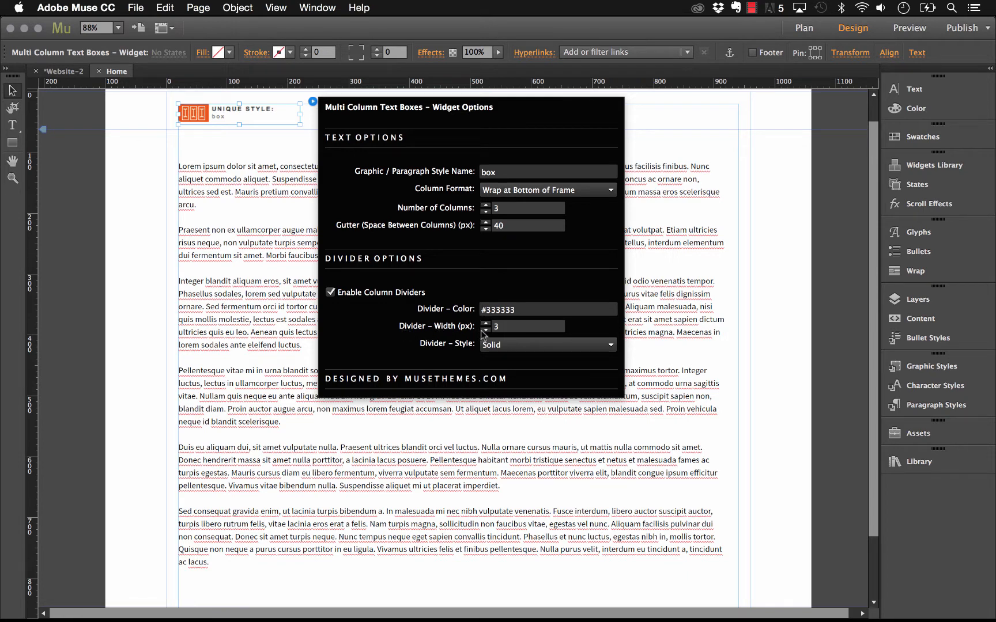
click(484, 329)
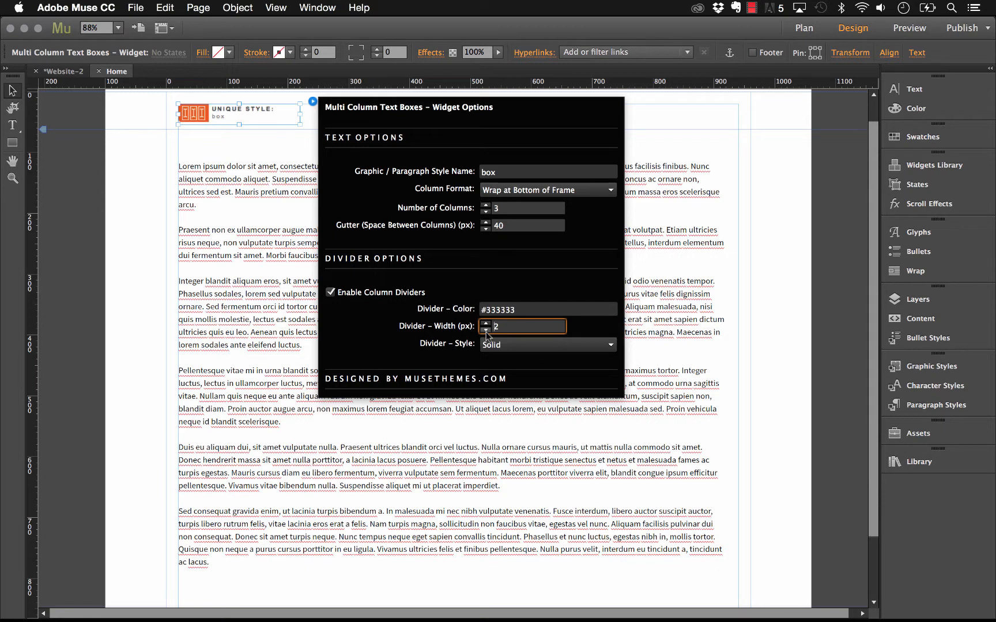
mouse_move(443, 349)
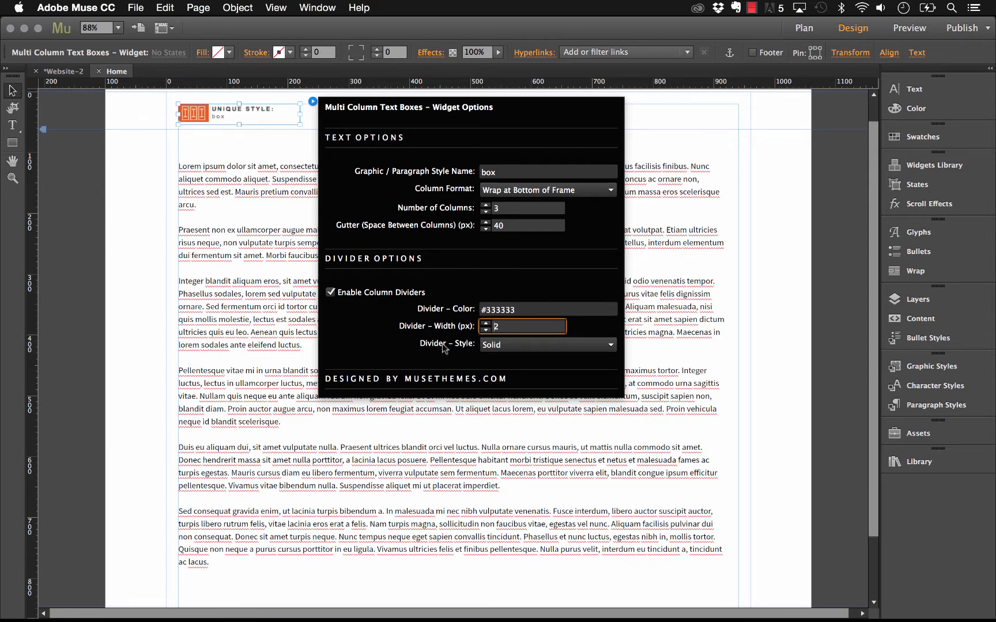
click(545, 344)
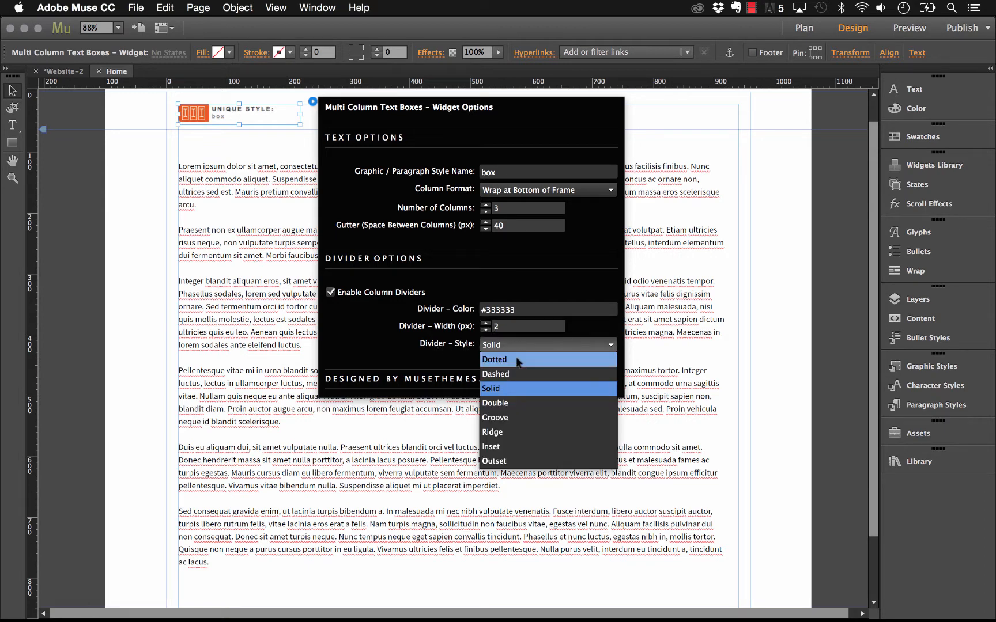
mouse_move(514, 389)
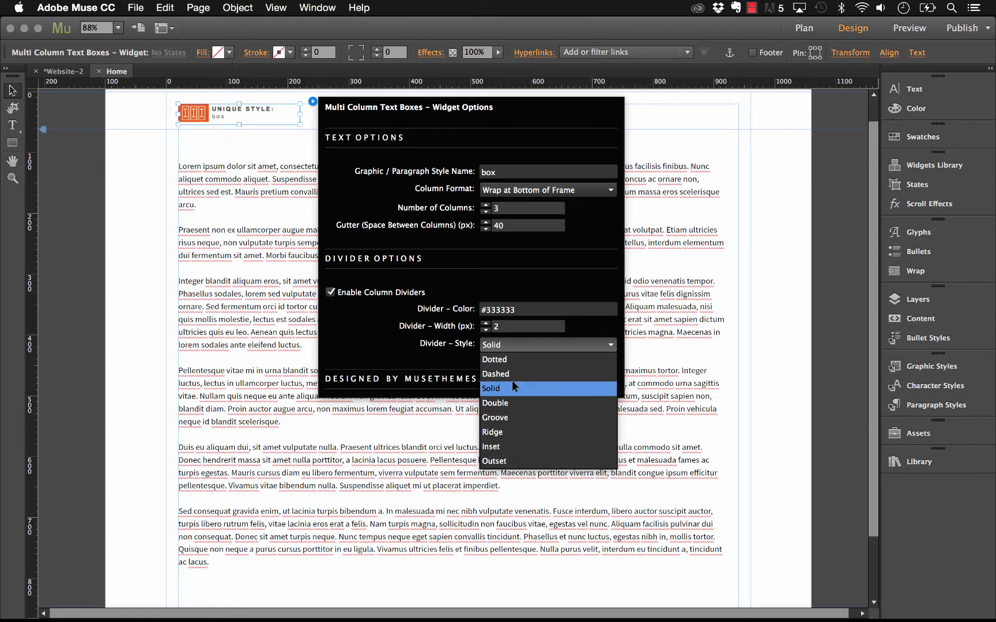
mouse_move(495, 417)
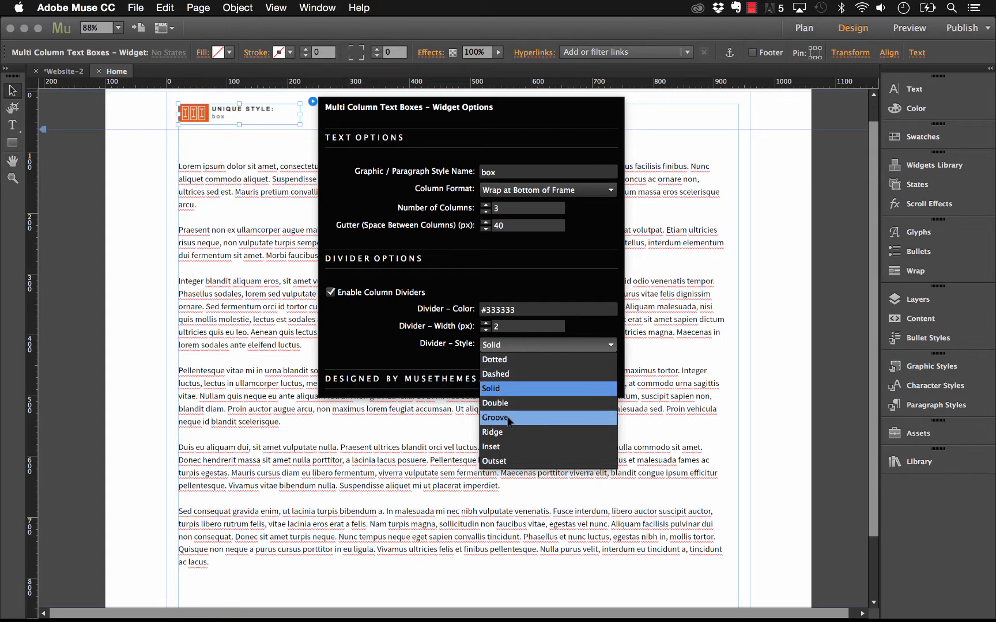
mouse_move(539, 306)
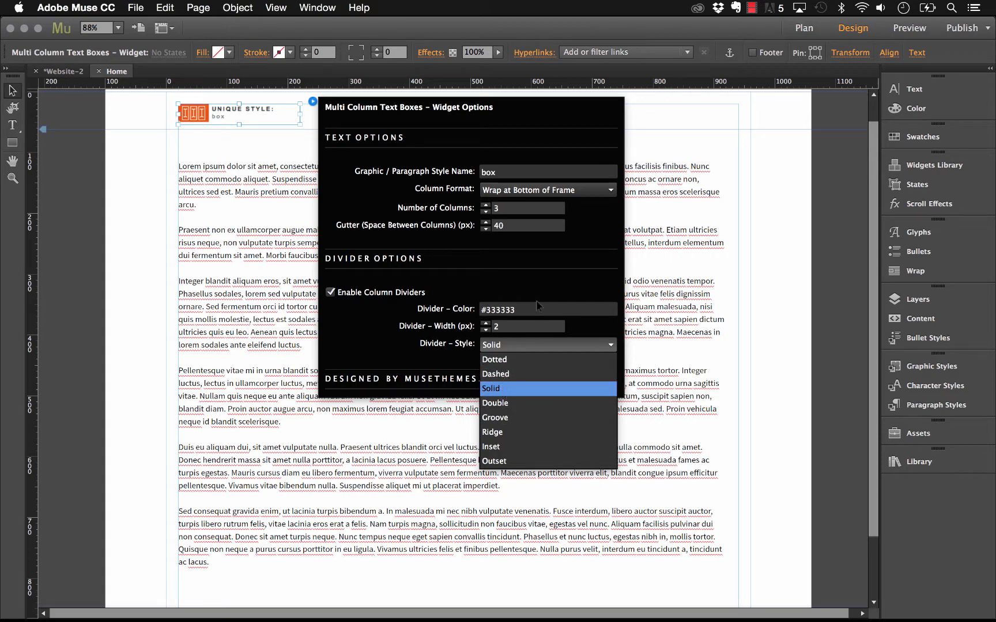
click(490, 388)
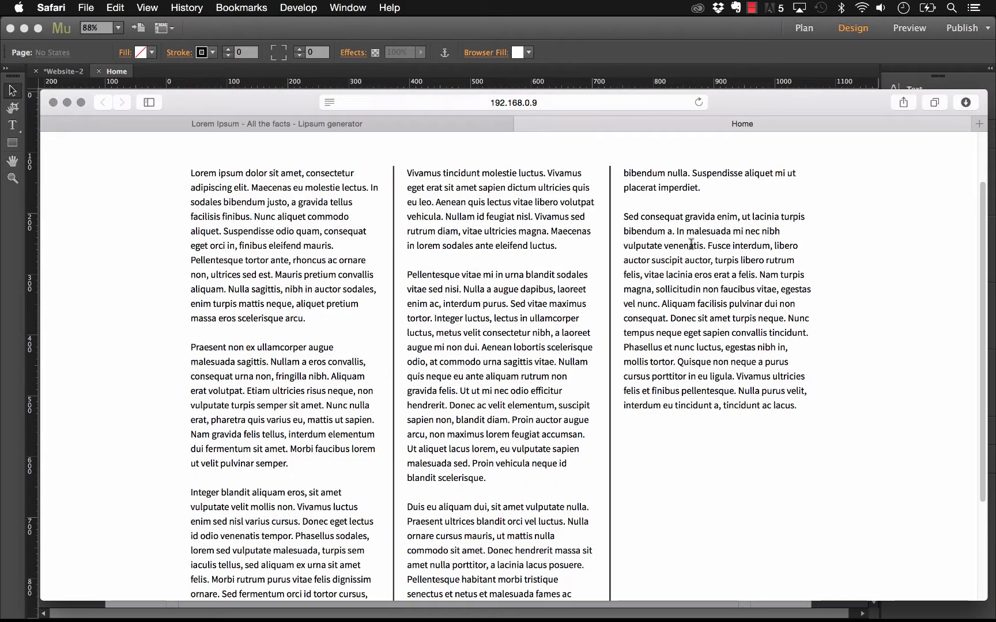
- Scroll the Safari preview showing three columns separated by solid dividers
scroll(down, 3)
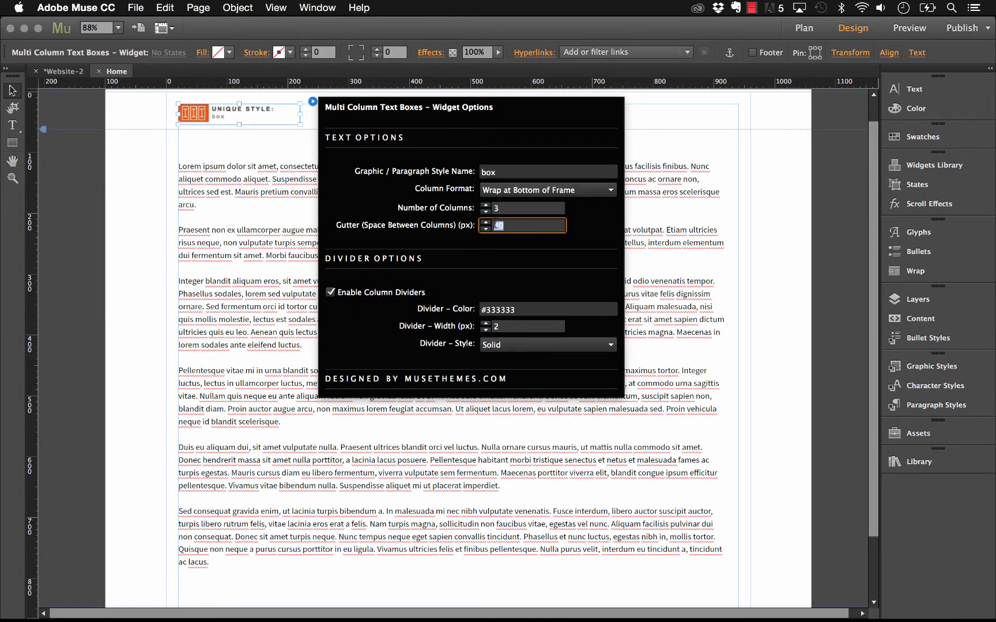
- Set Gutter to 60, Divider Width to 1 px and Divider Style to Dotted in Widget Options
text(60)
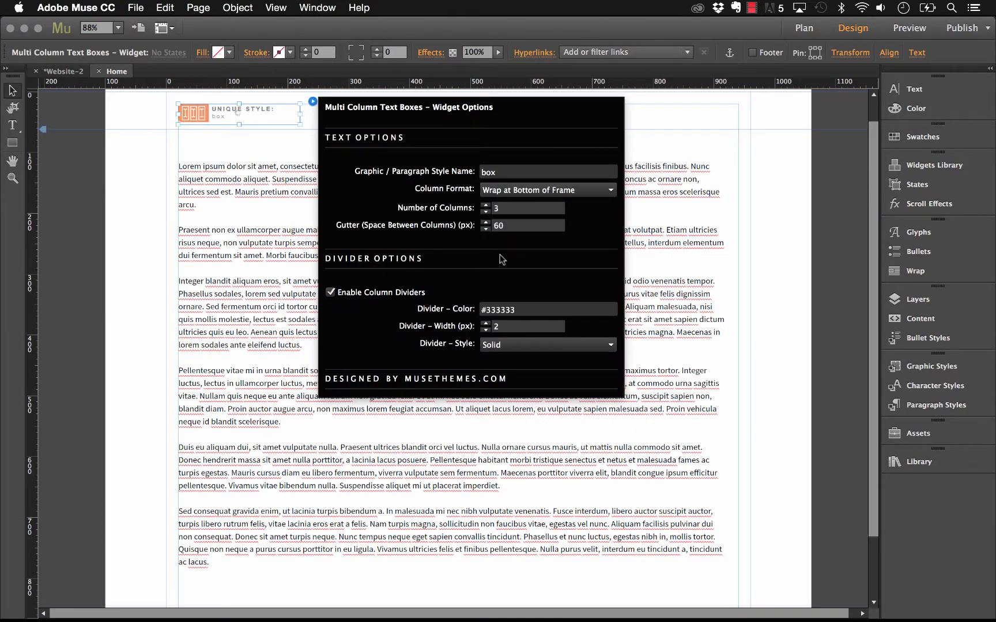
click(485, 330)
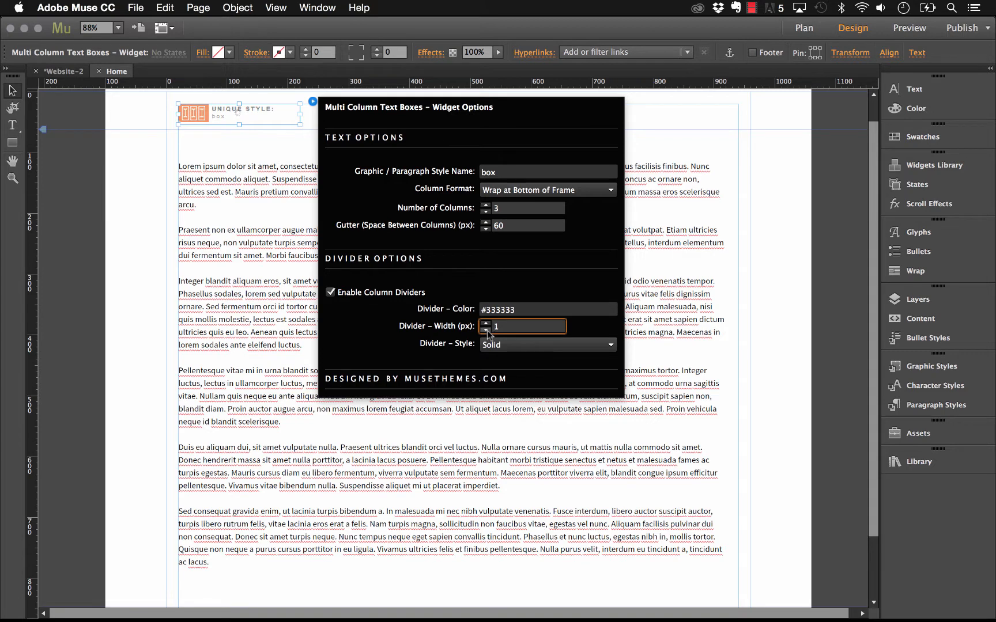
click(546, 345)
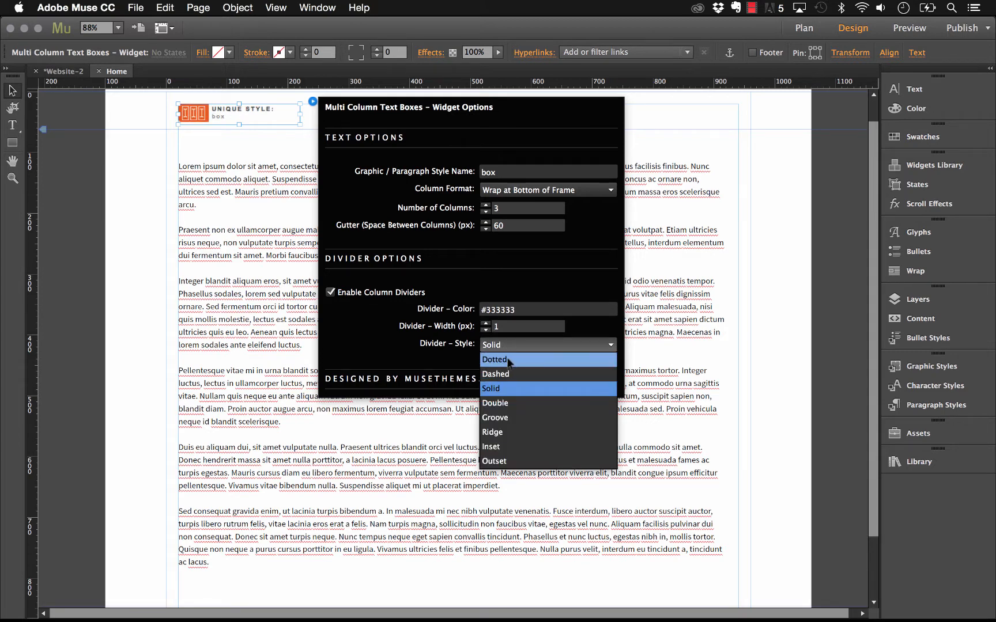
click(494, 359)
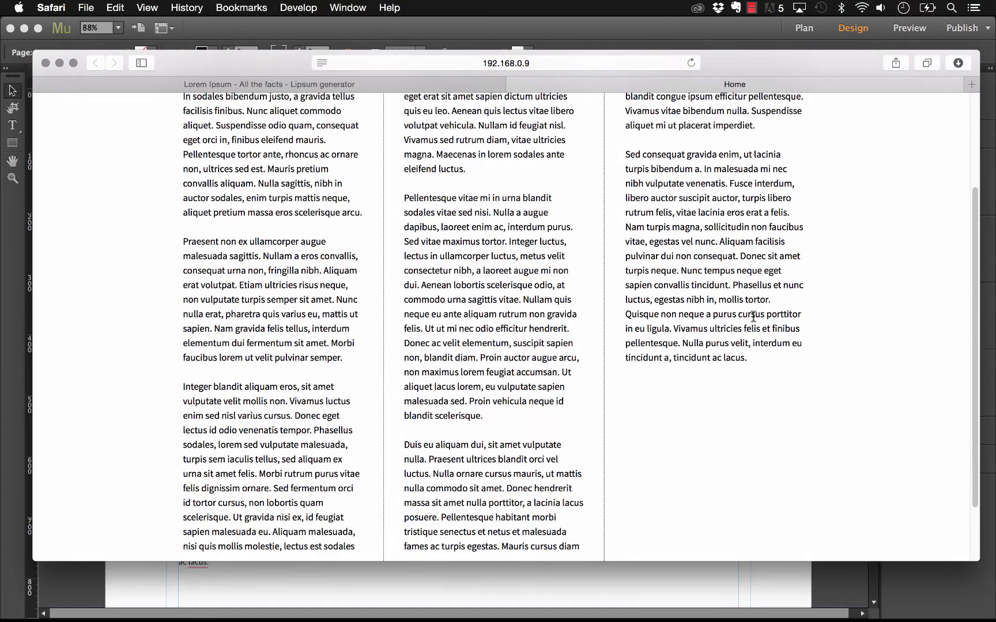
- Scroll the Safari preview back to the top to check the wider gutters and thin dividers
scroll(up, 3)
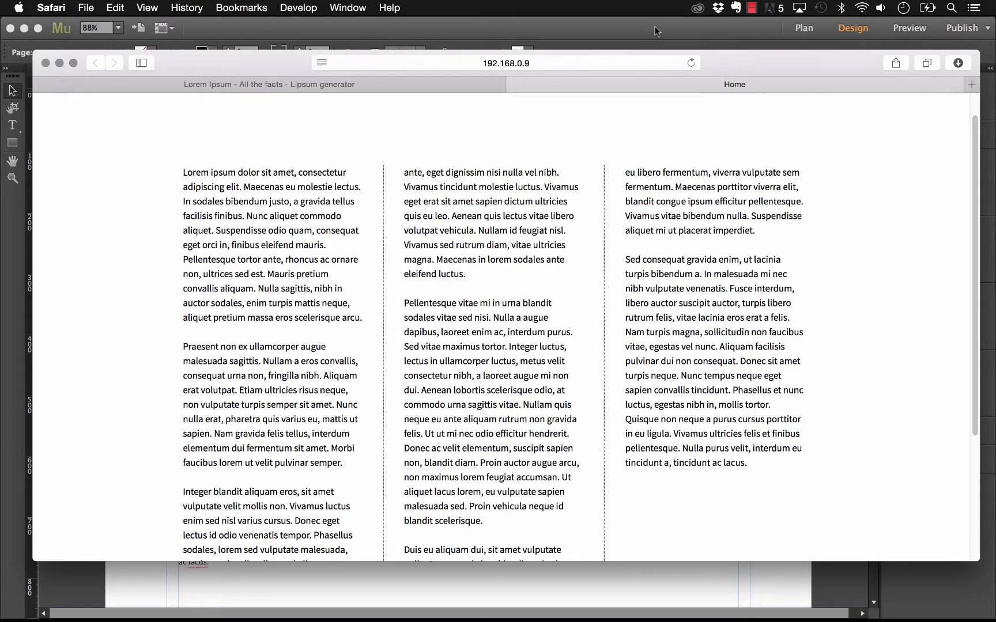
mouse_move(644, 38)
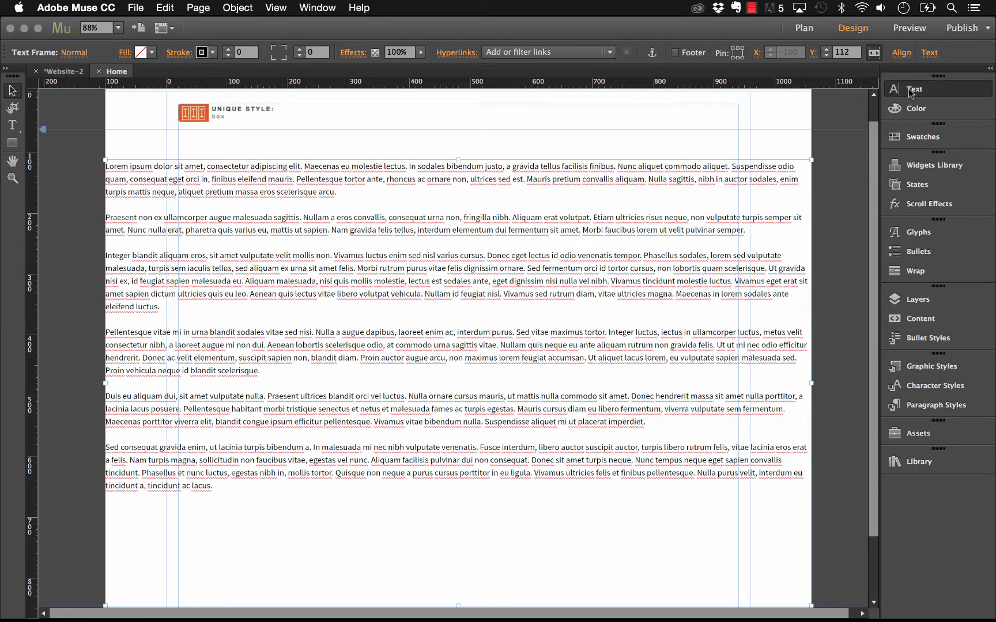
- Bring up the Text panel to inset the lorem ipsum text from the frame edges
click(913, 89)
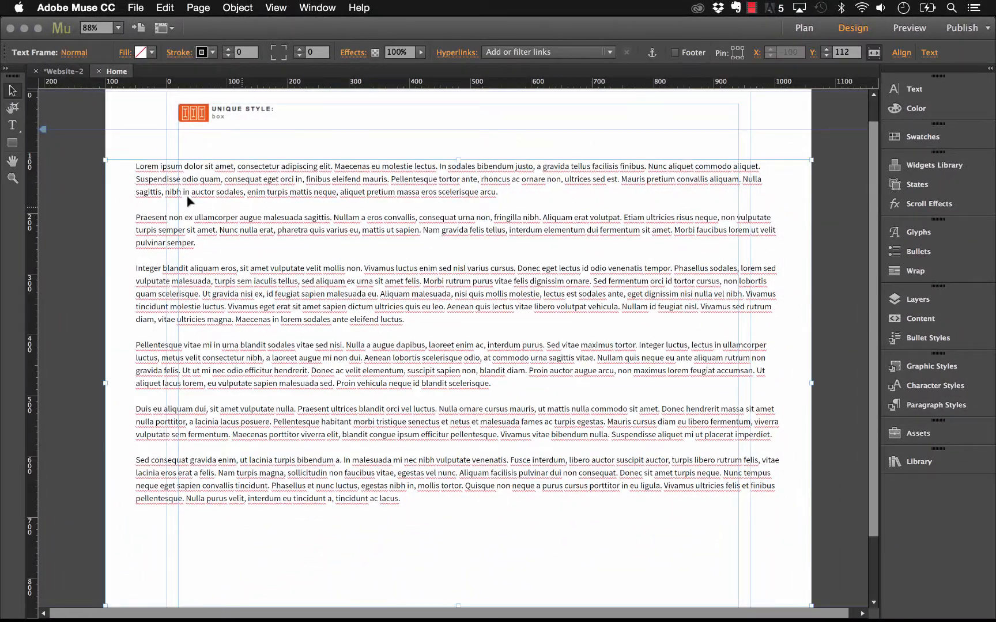
mouse_move(127, 190)
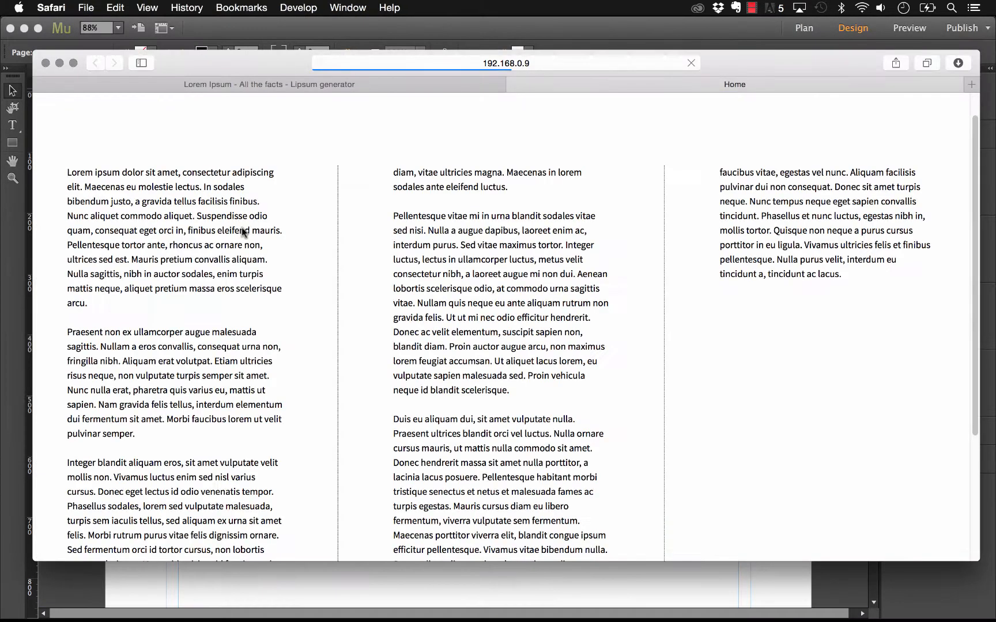
- Refresh the Safari preview and scroll down through the full-width three-column text
click(690, 63)
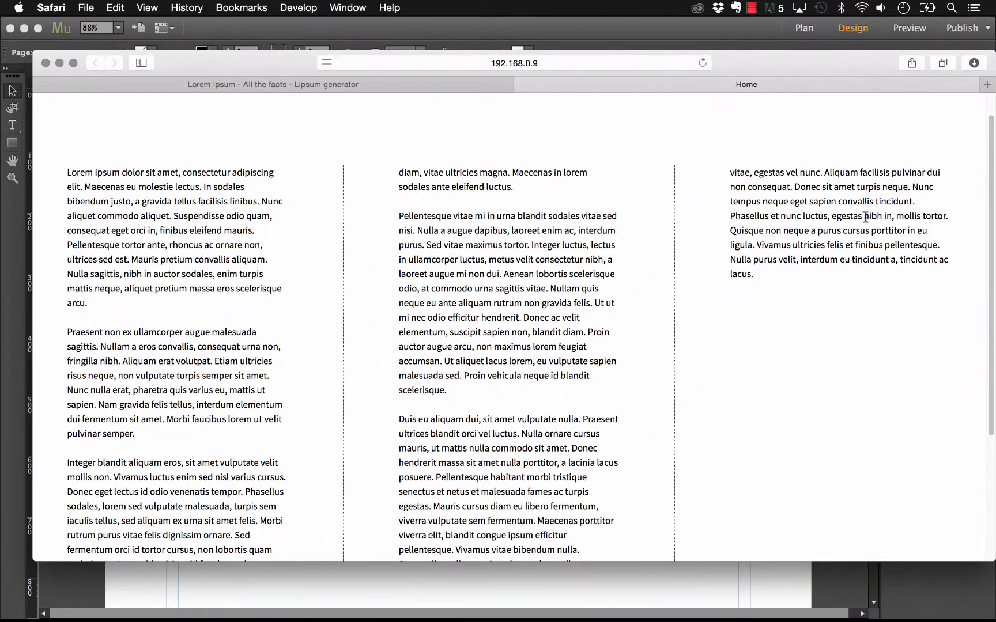
scroll(down, 3)
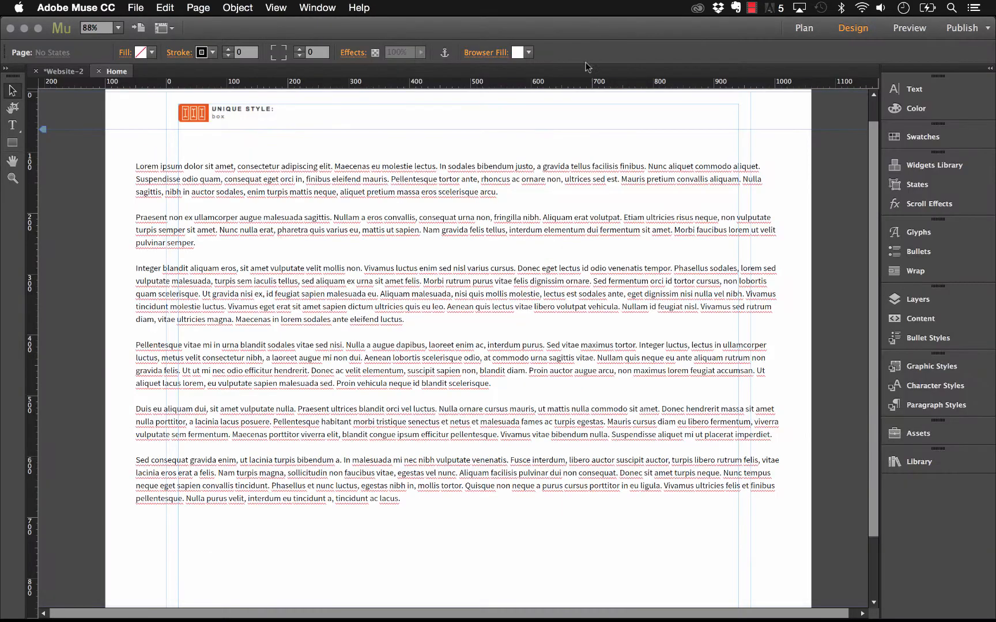
mouse_move(568, 242)
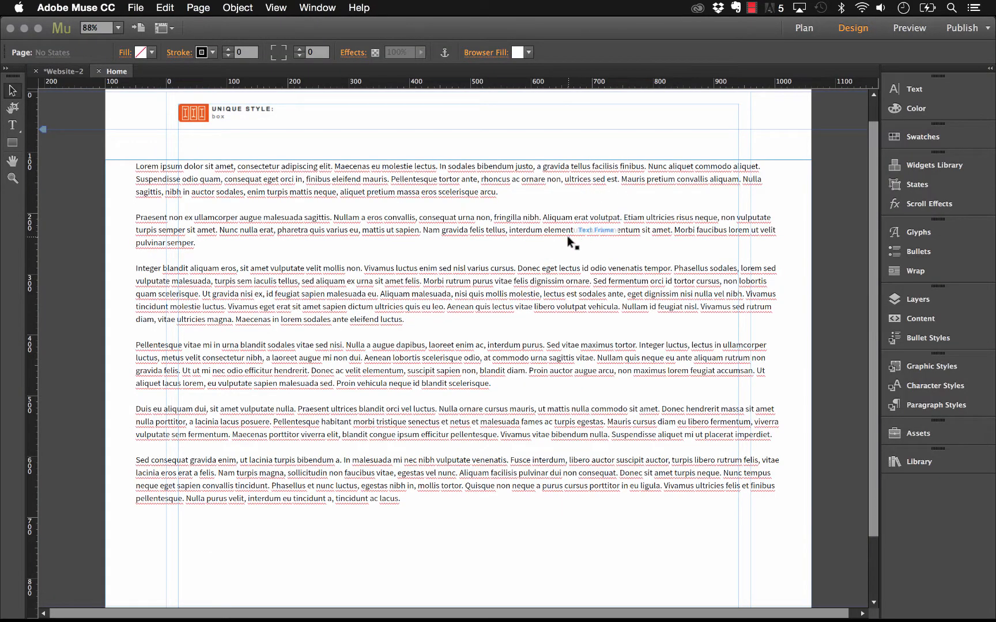
mouse_move(567, 242)
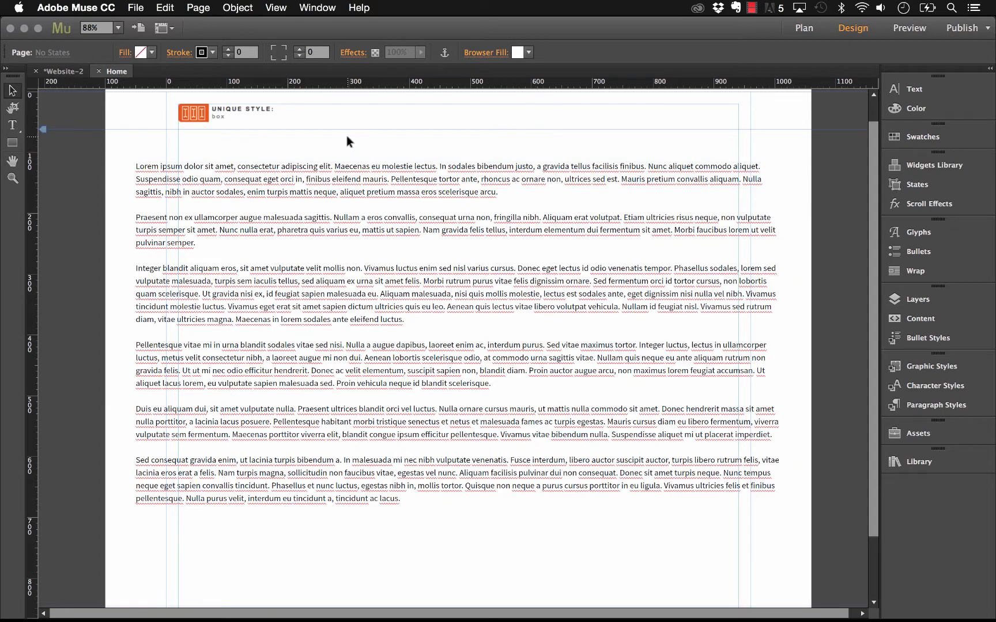
mouse_move(318, 142)
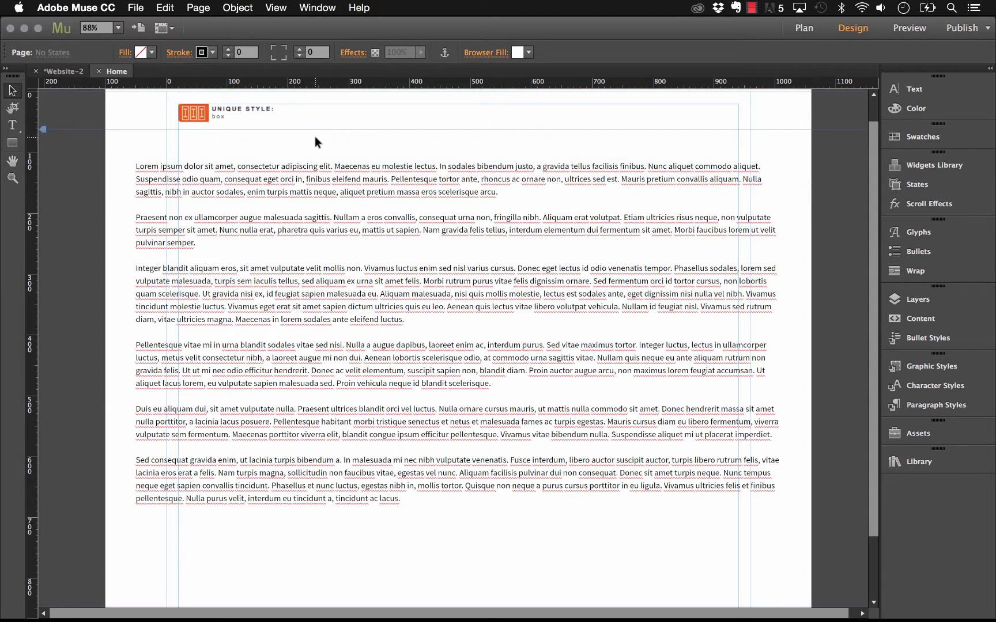